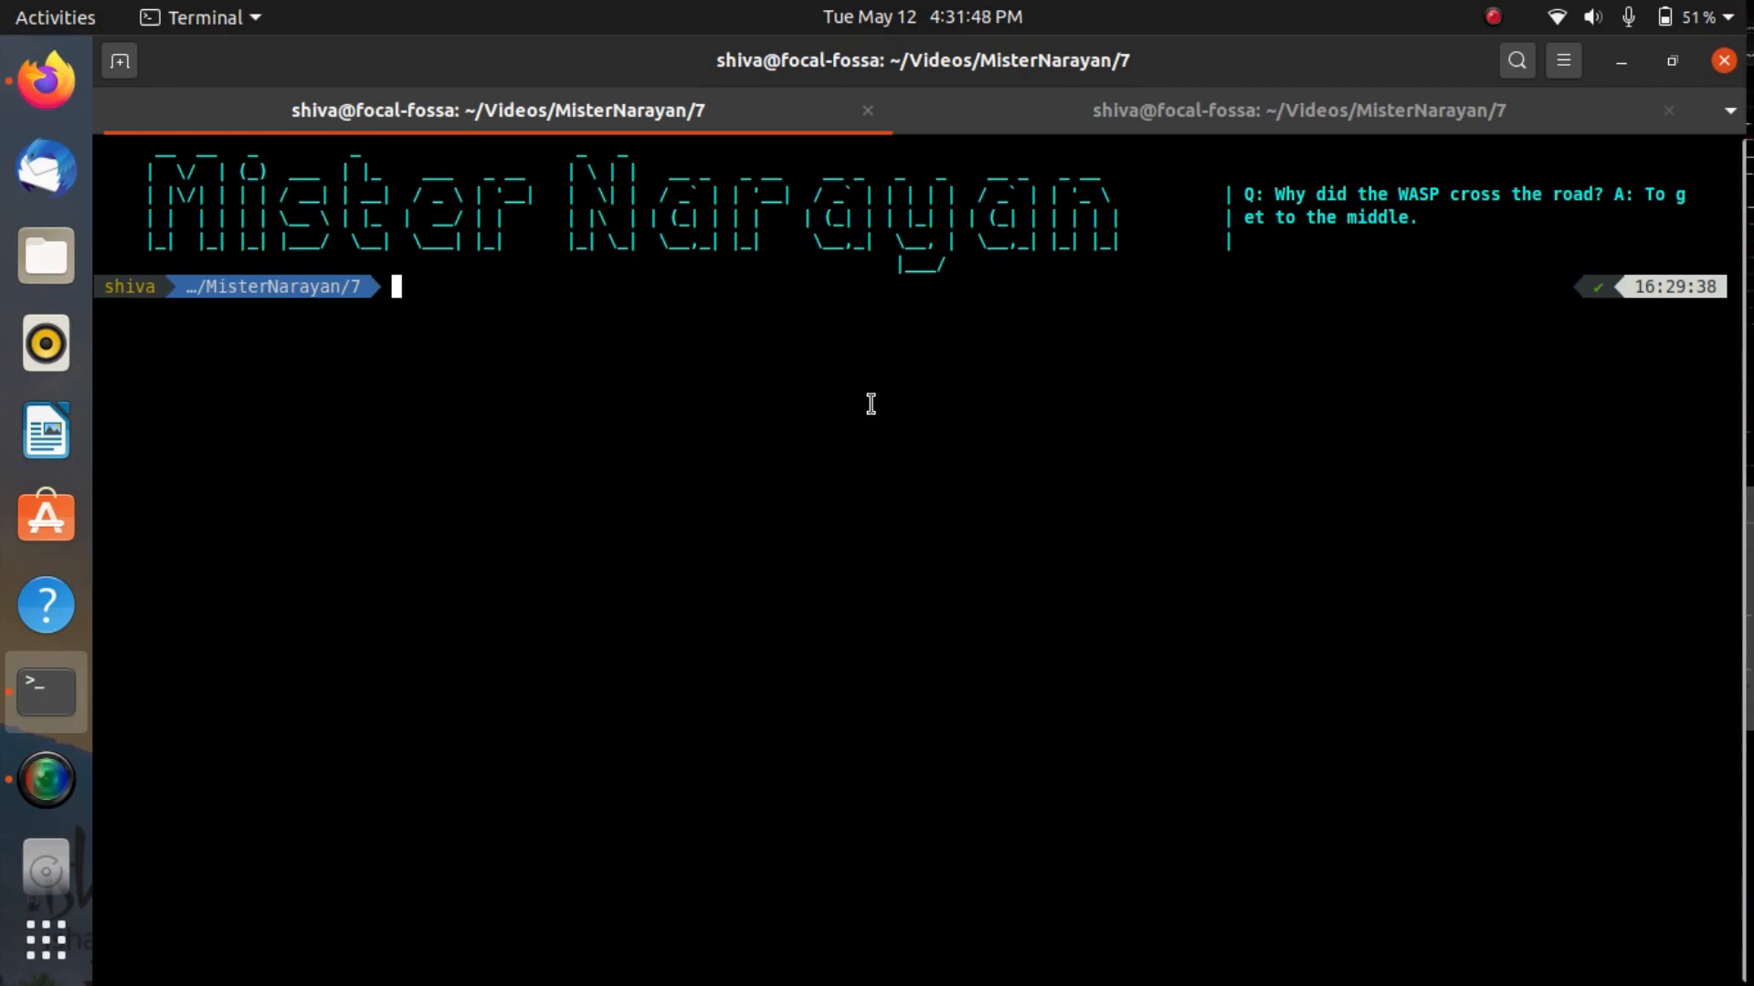
# Run radeontop --help to list its usage and options, discarding a partial apt install line
pyautogui.write('radeontop --help')
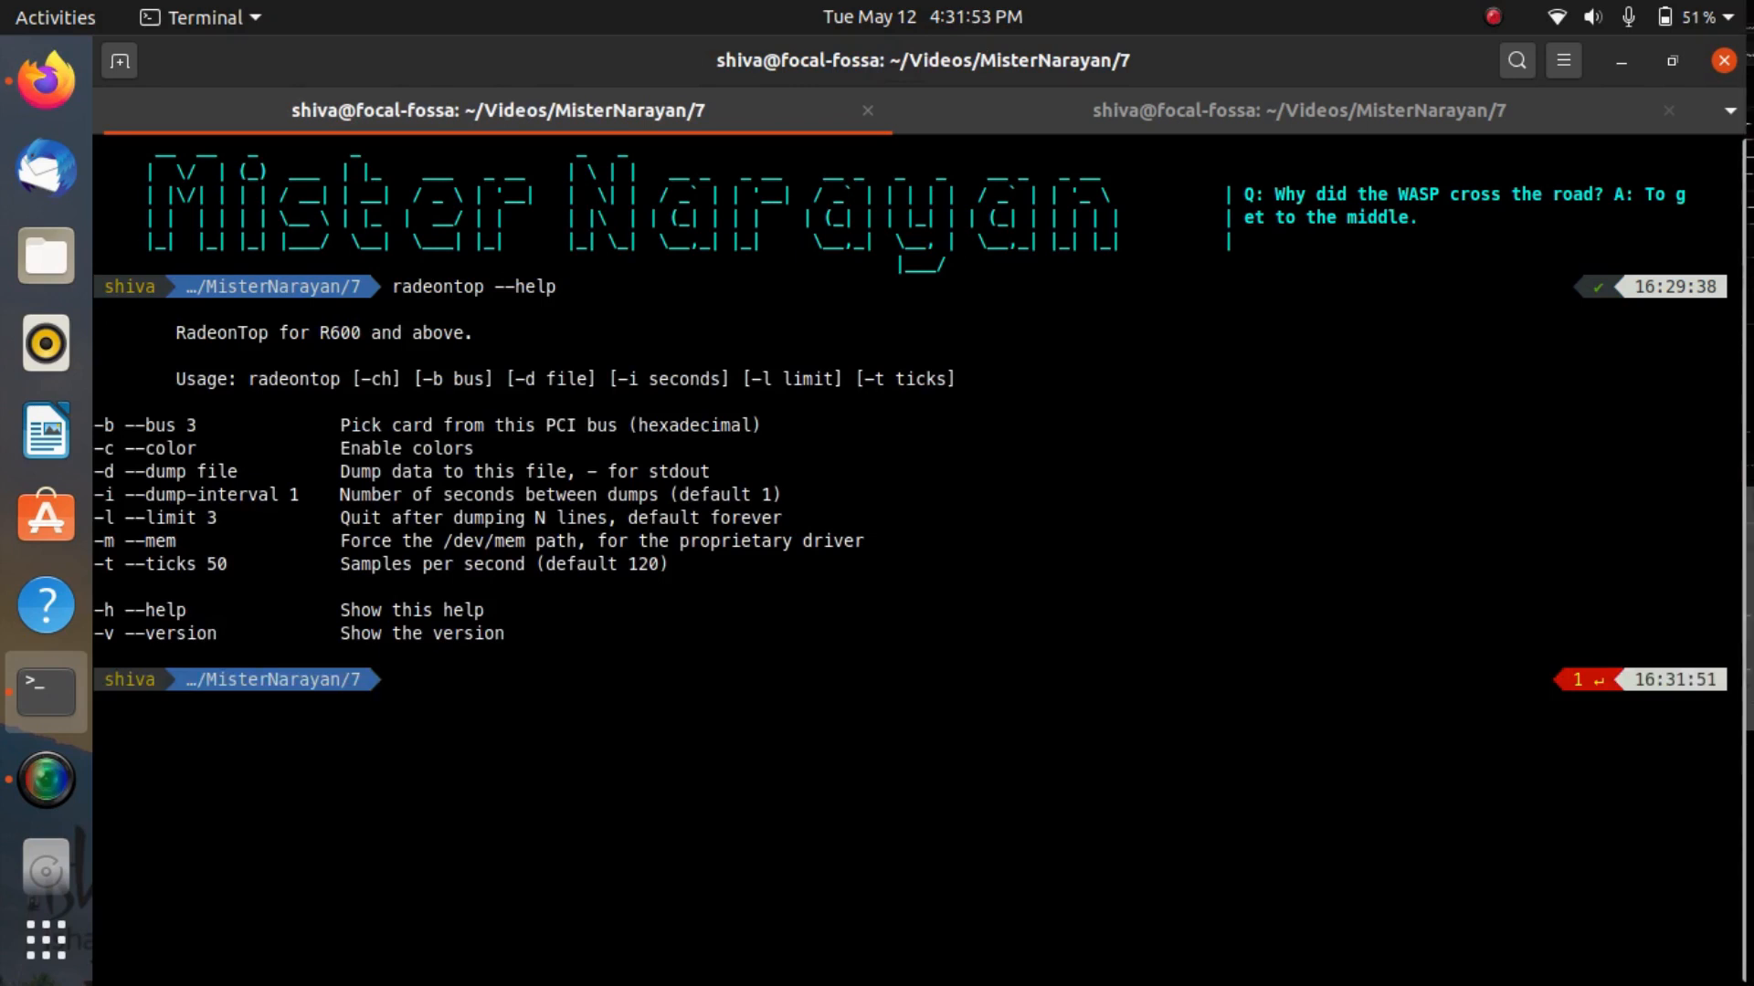
pyautogui.write('sudoa')
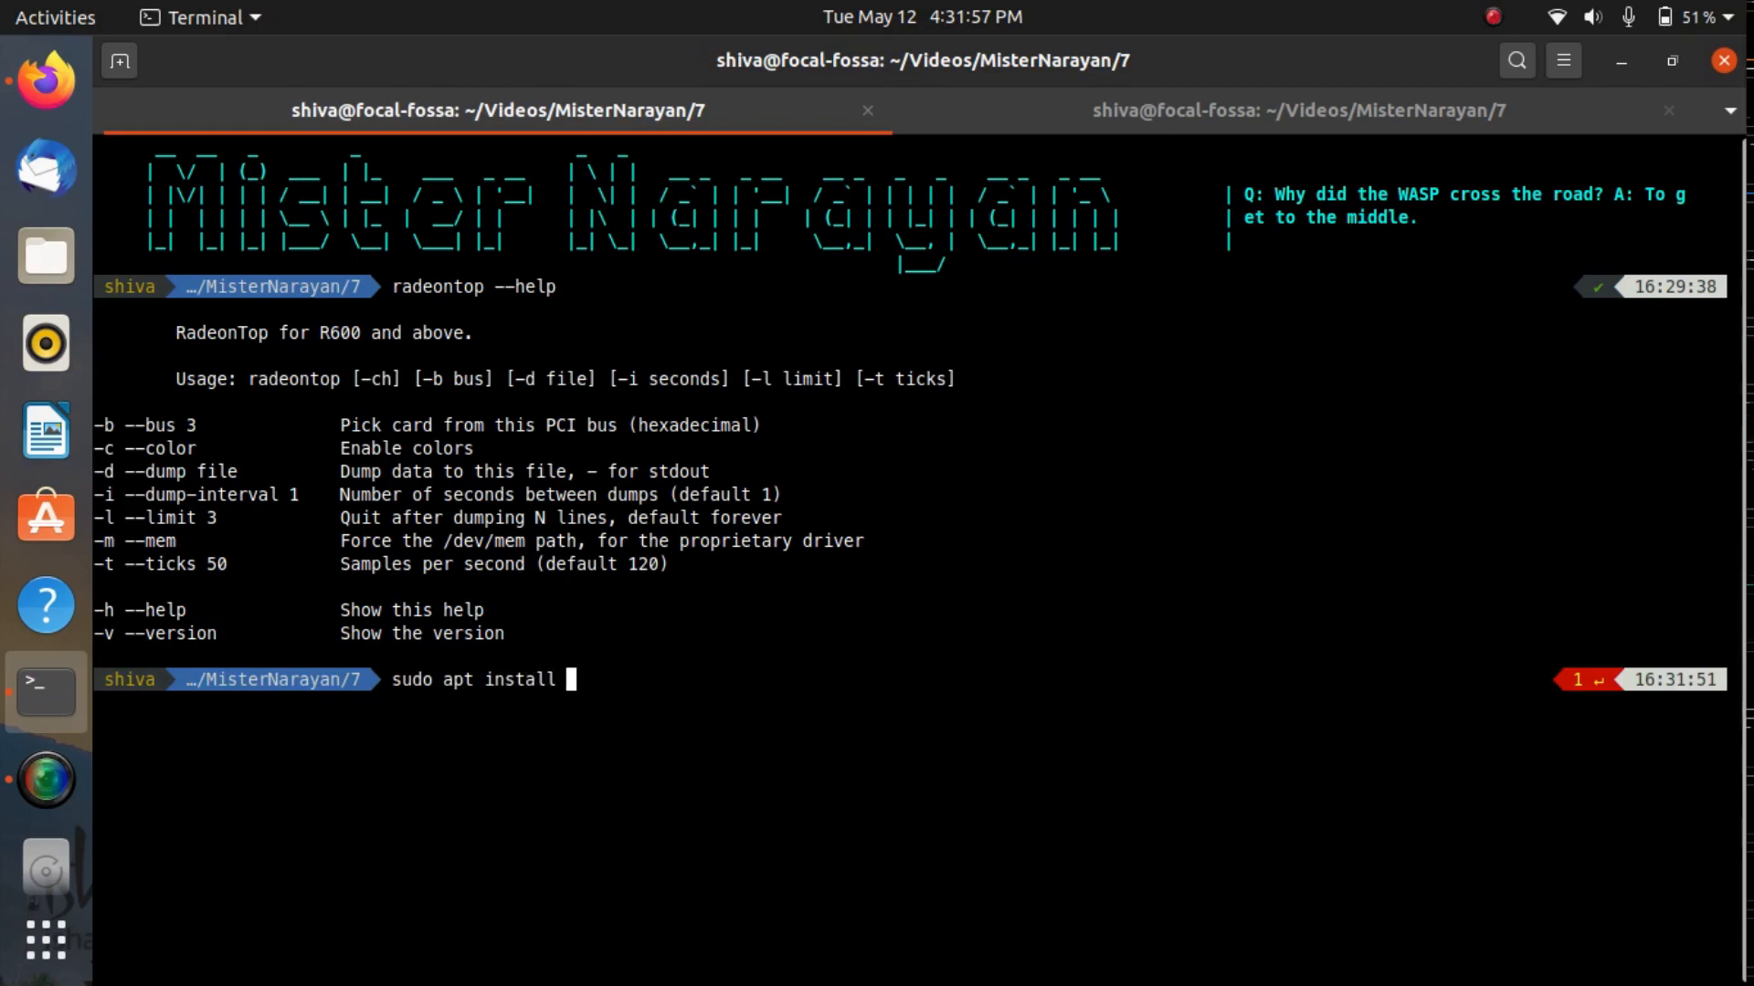
pyautogui.write('radeontop')
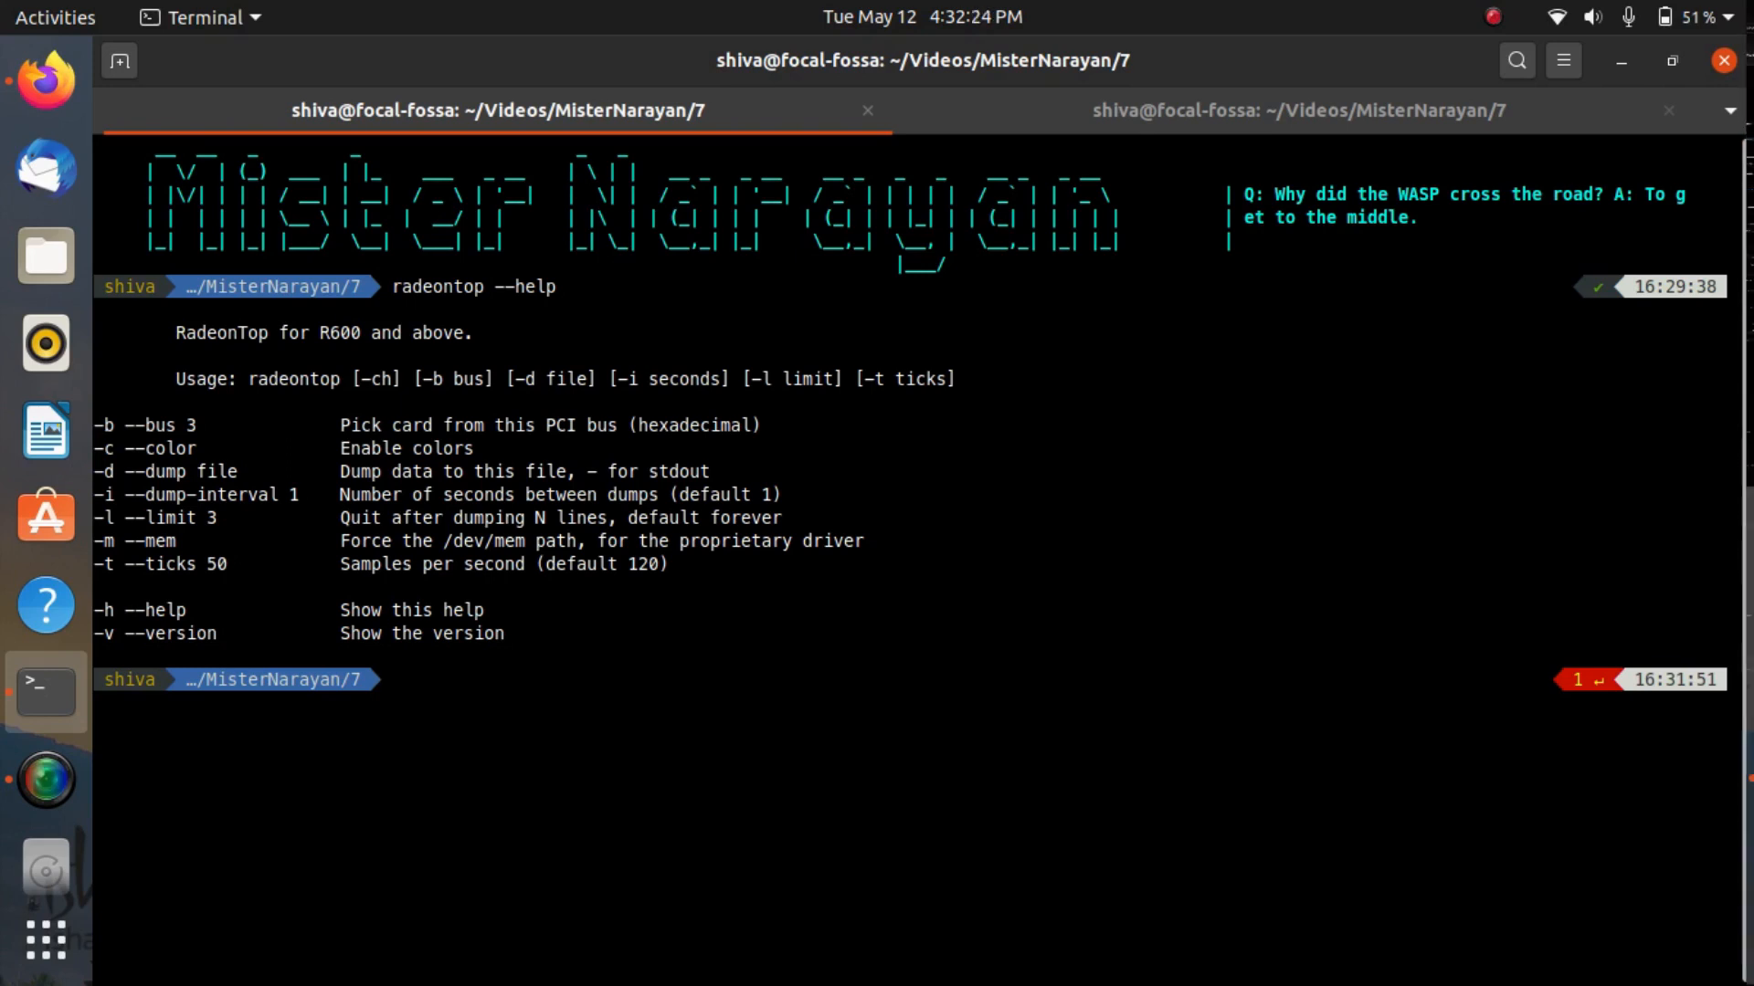
# Show glxgears --help output and look up the mesa-utils package with apt info
pyautogui.write('glx')
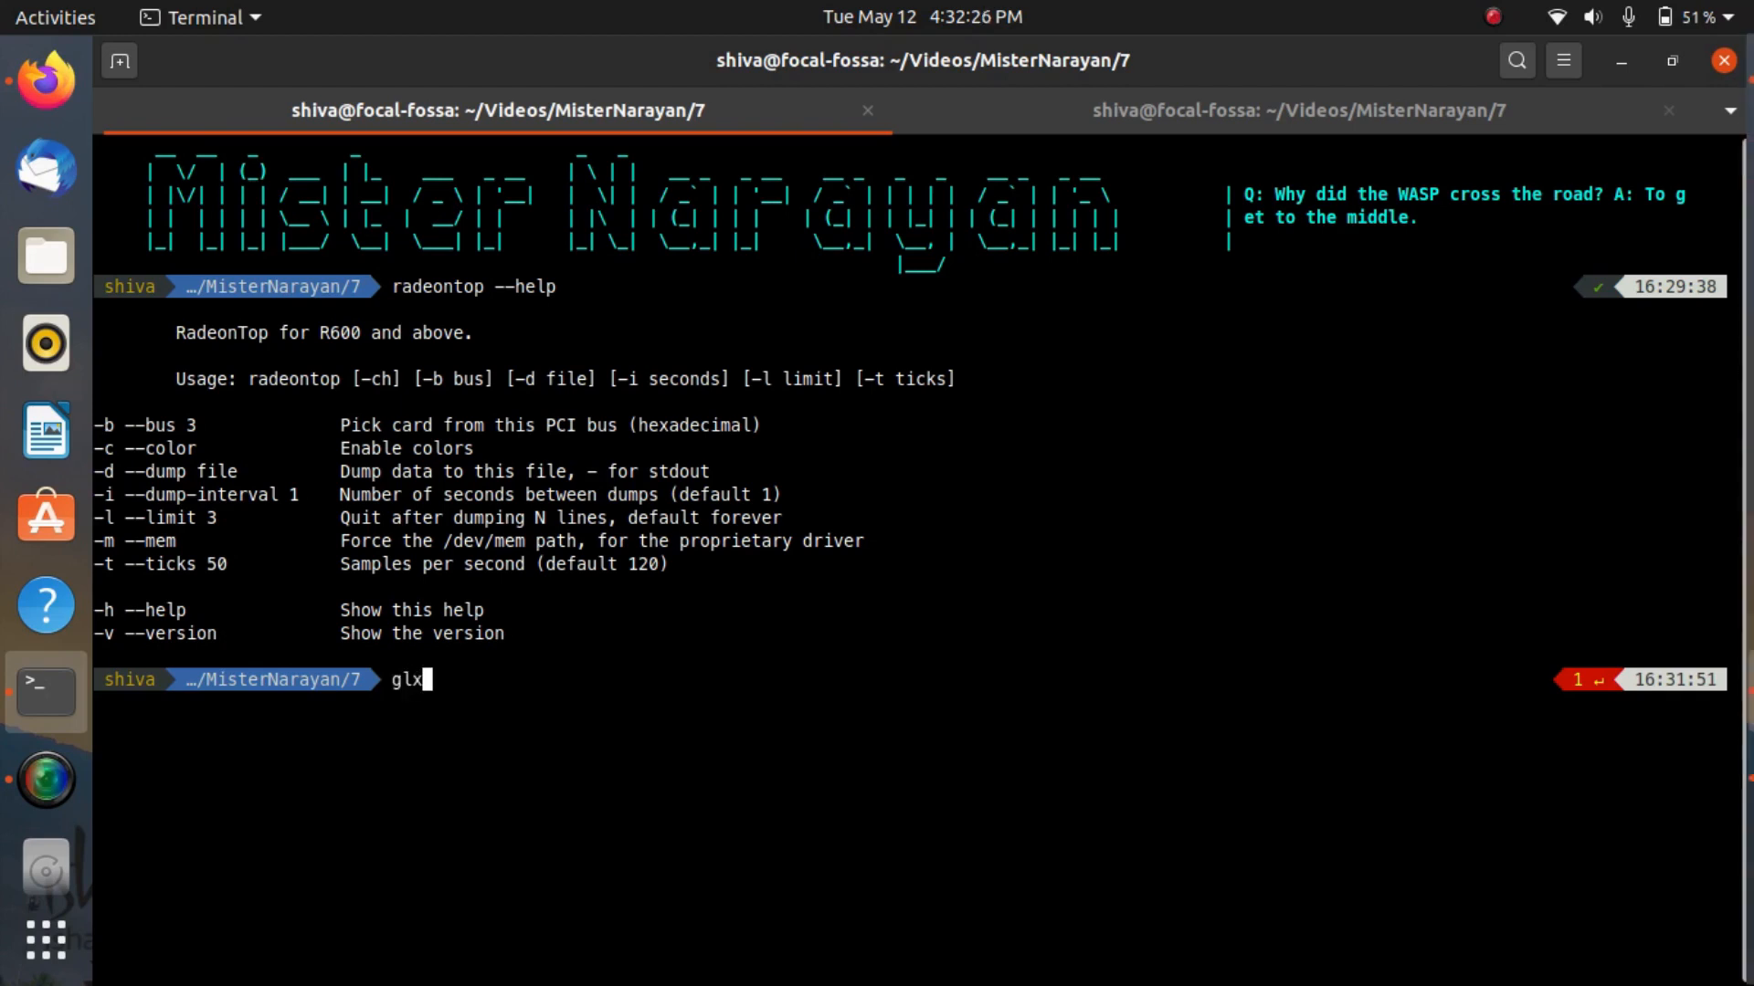
pyautogui.write('gears --help')
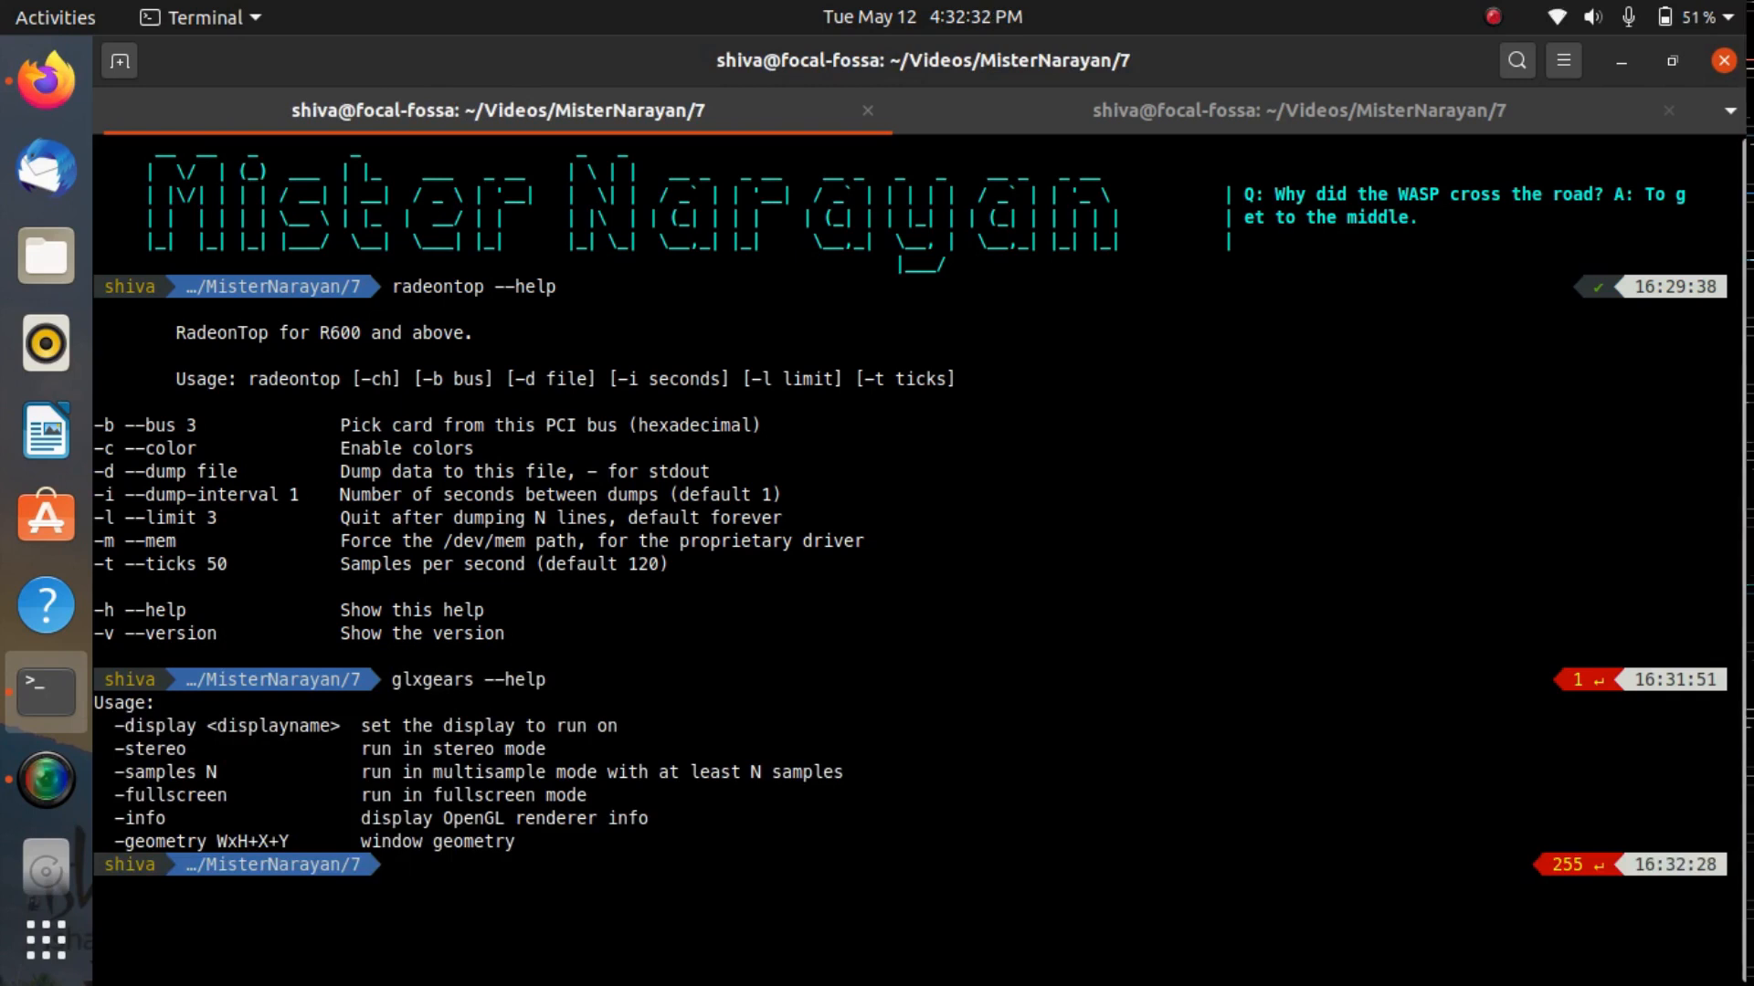
pyautogui.write('mesa')
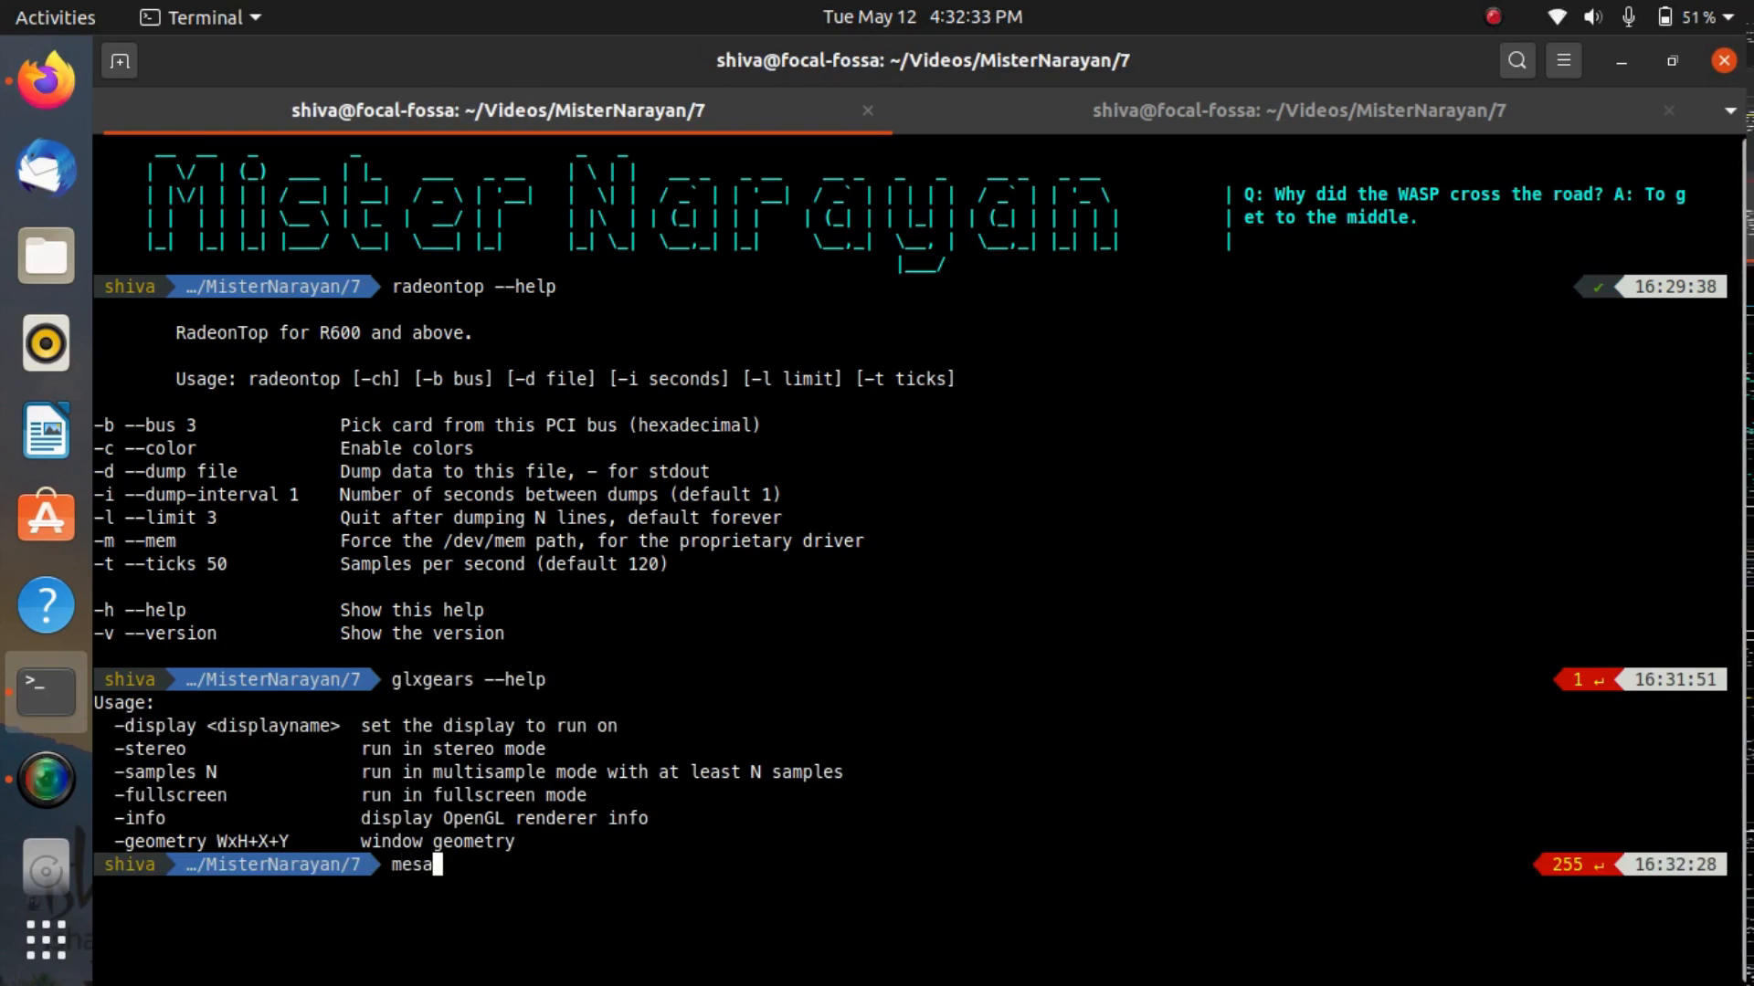
pyautogui.write('-utils')
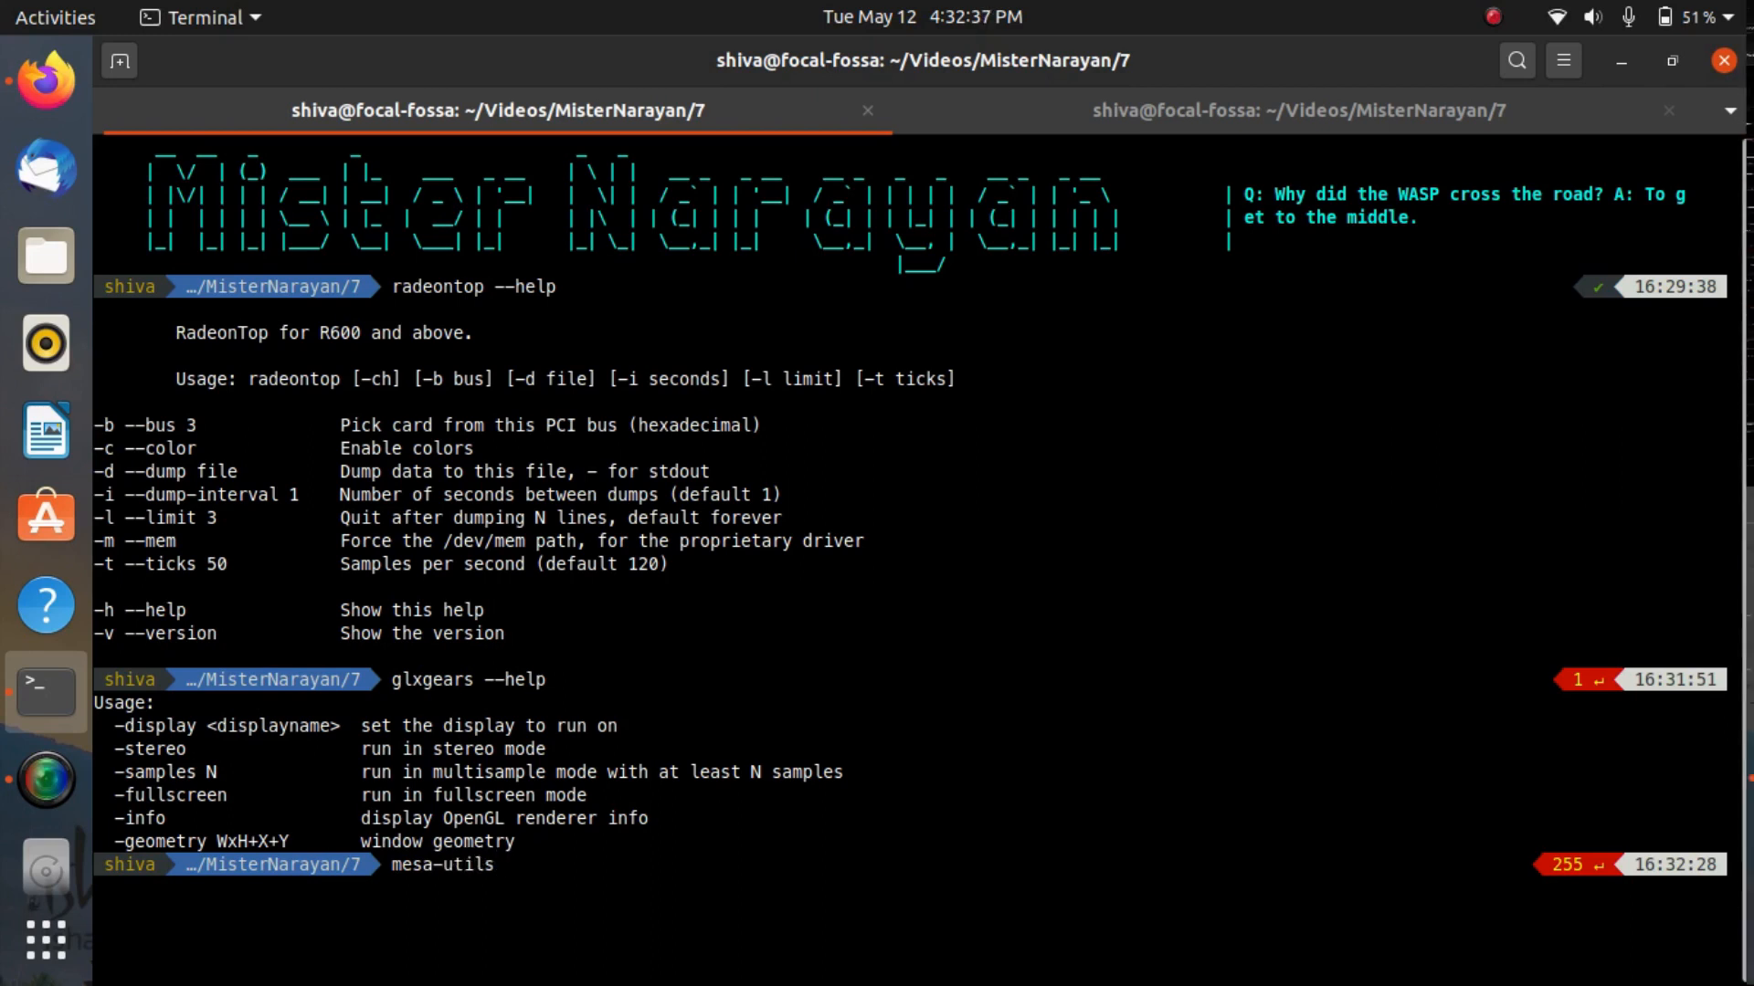
pyautogui.write('sudo apt install')
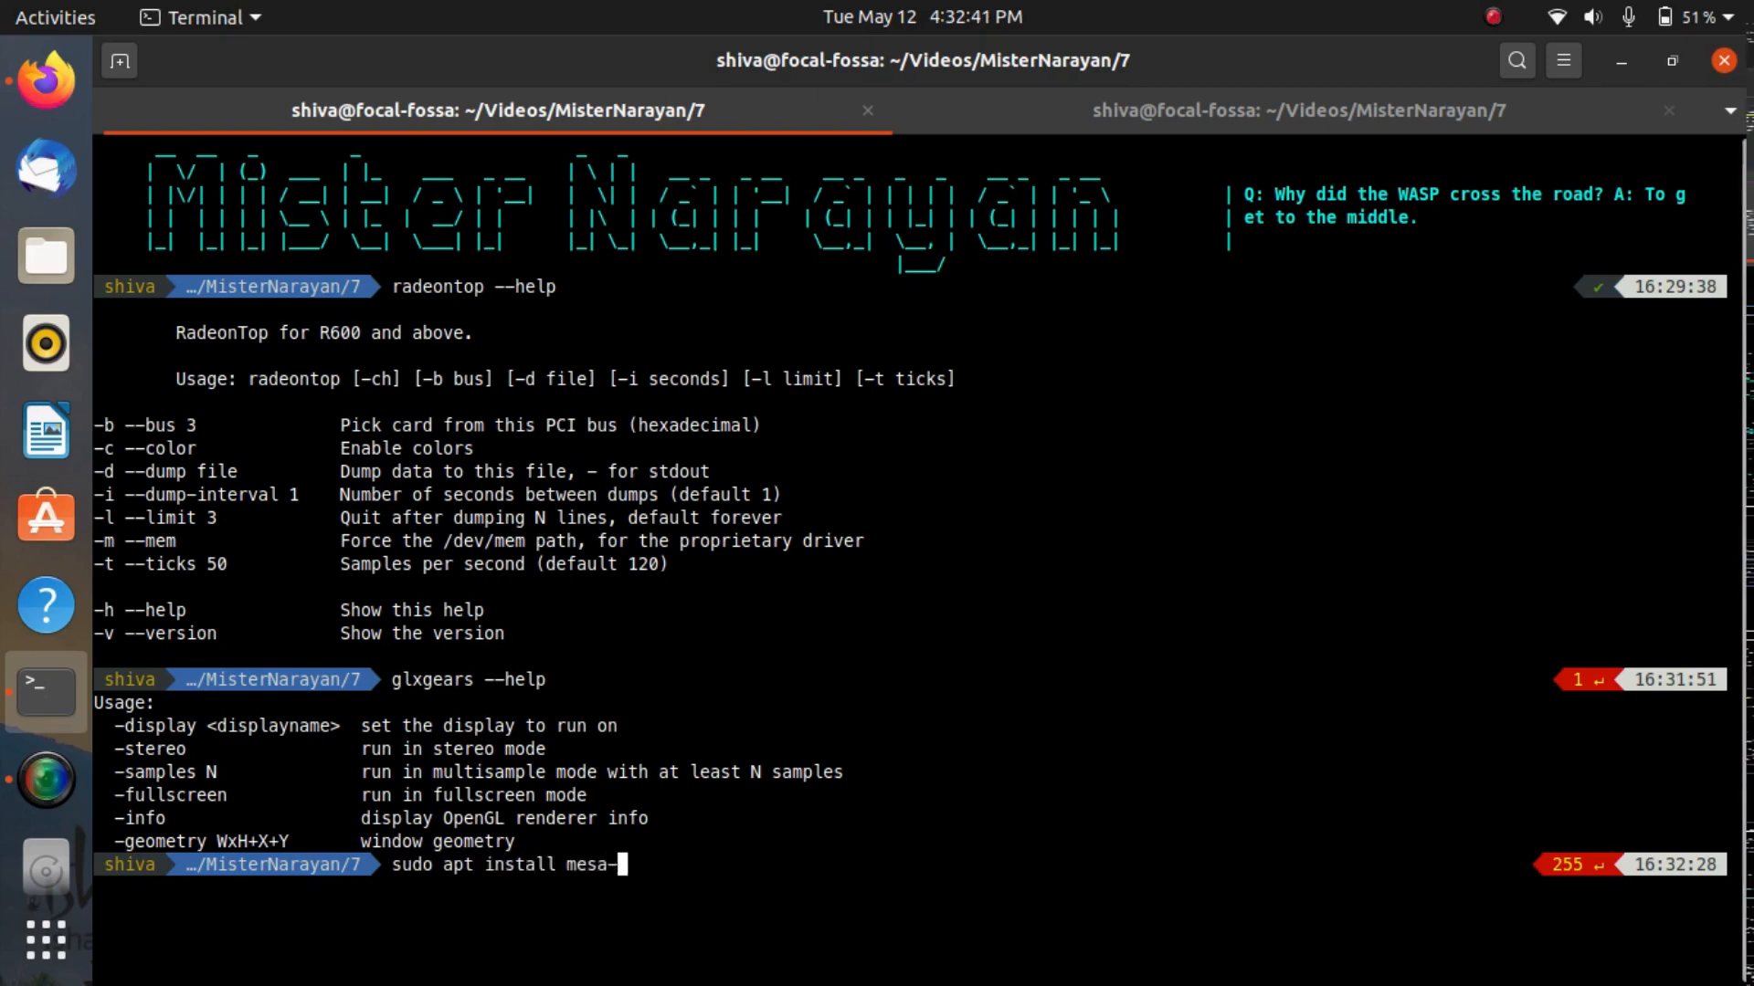
pyautogui.write('util')
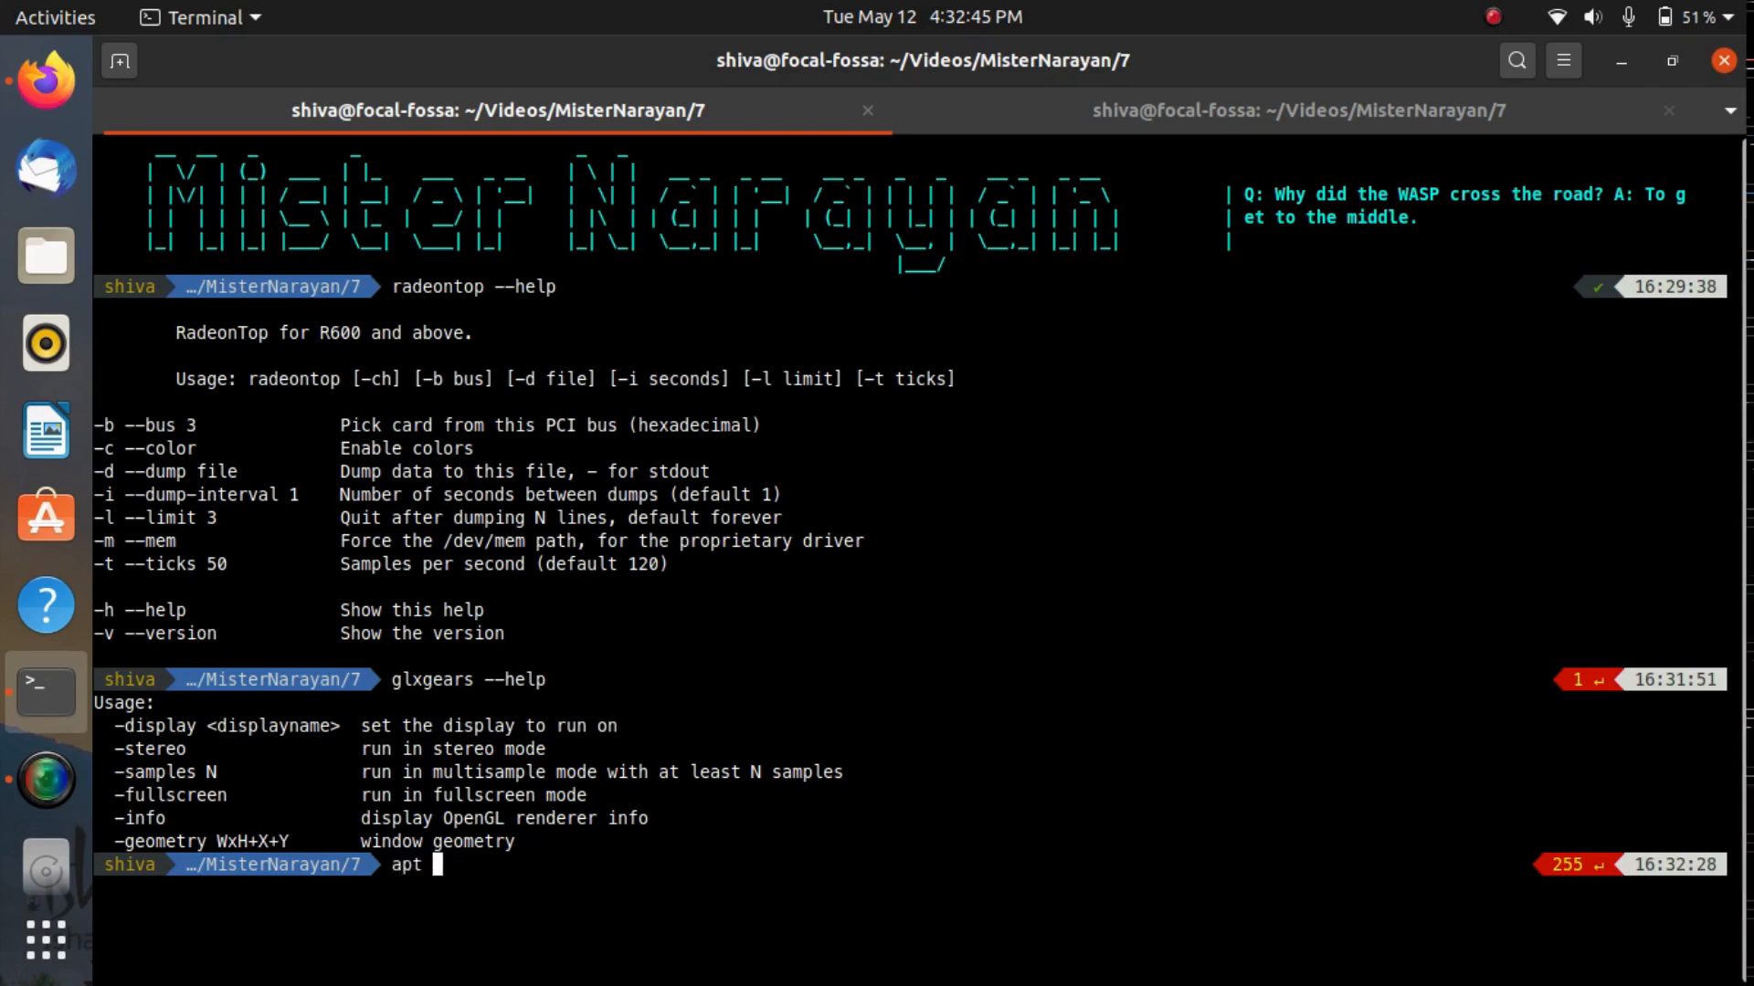
pyautogui.write('info mesa-utils')
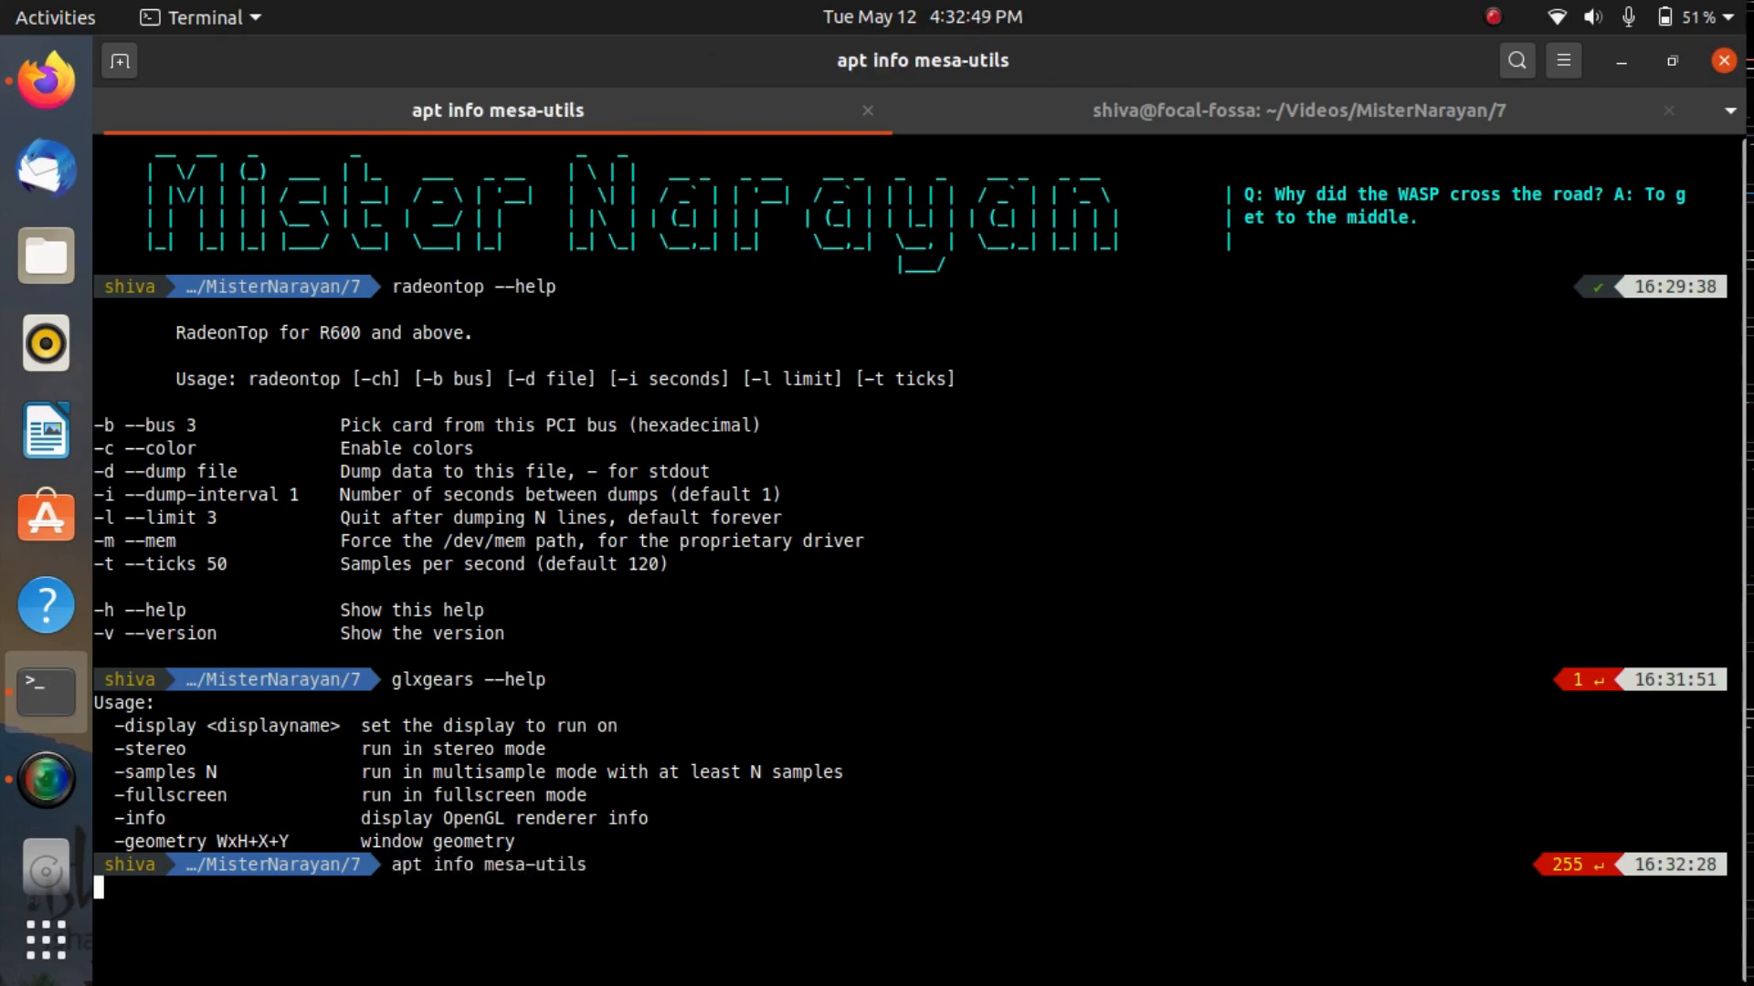
pyautogui.press('Return')
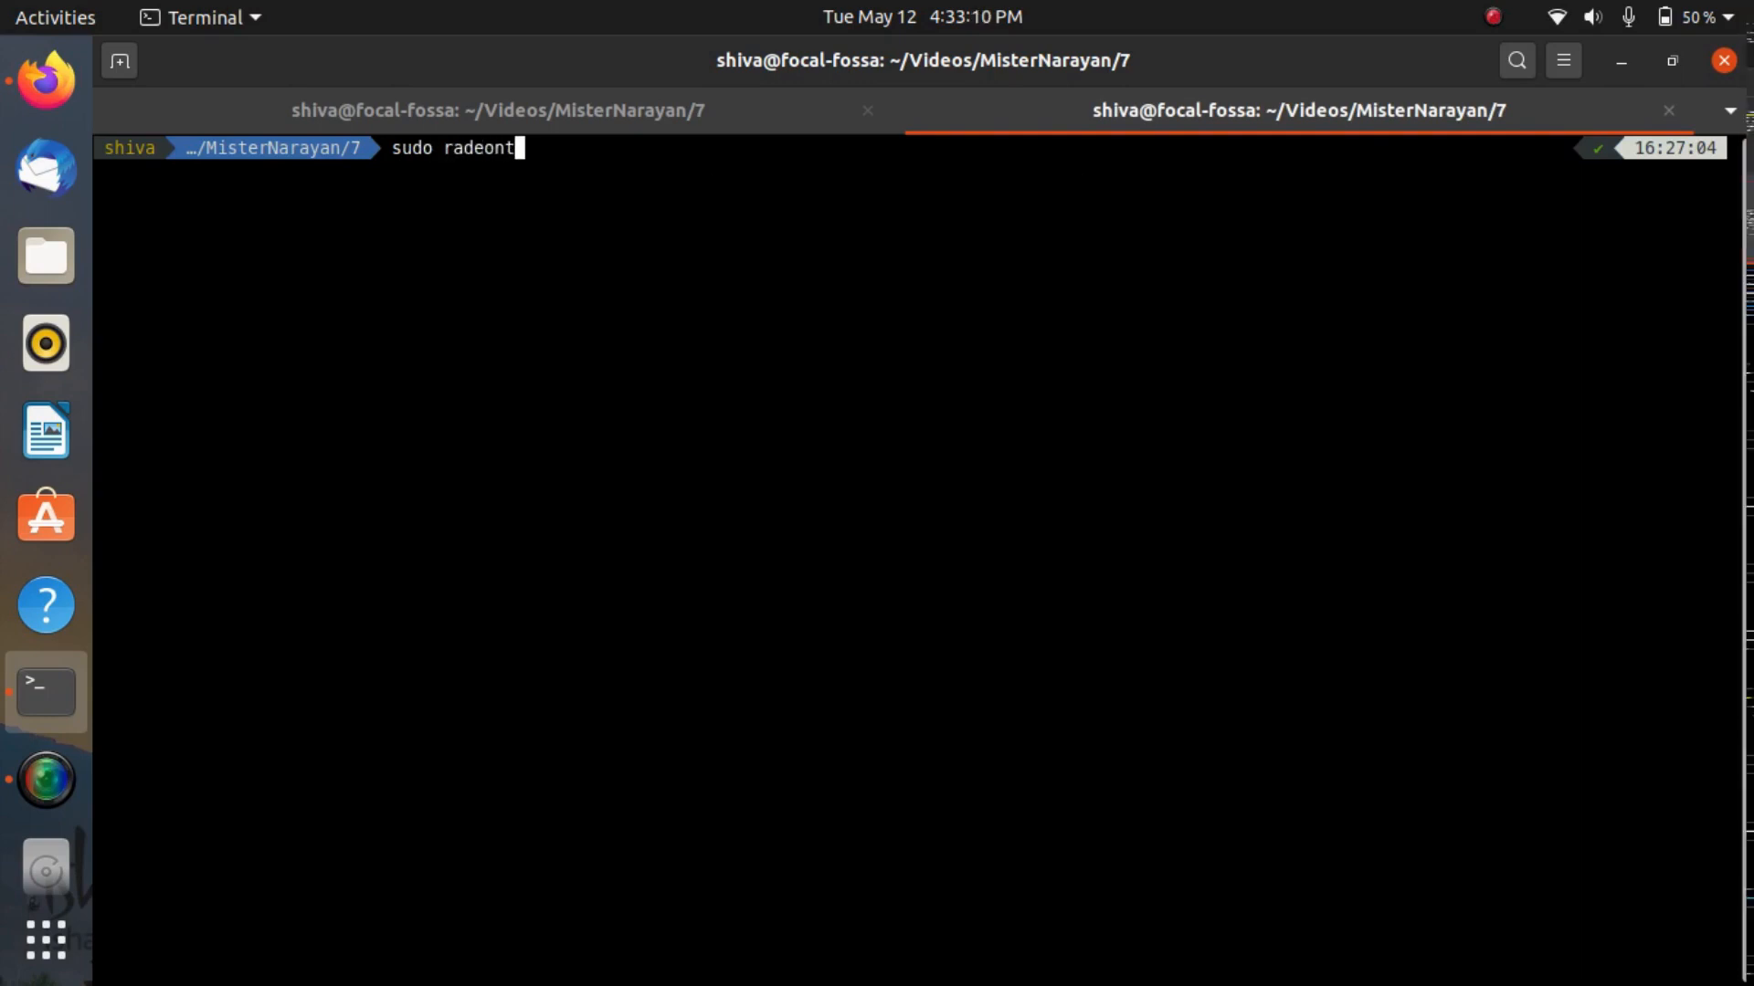
# Launch sudo radeontop in the second tab, then switch back to the first tab
pyautogui.write('op')
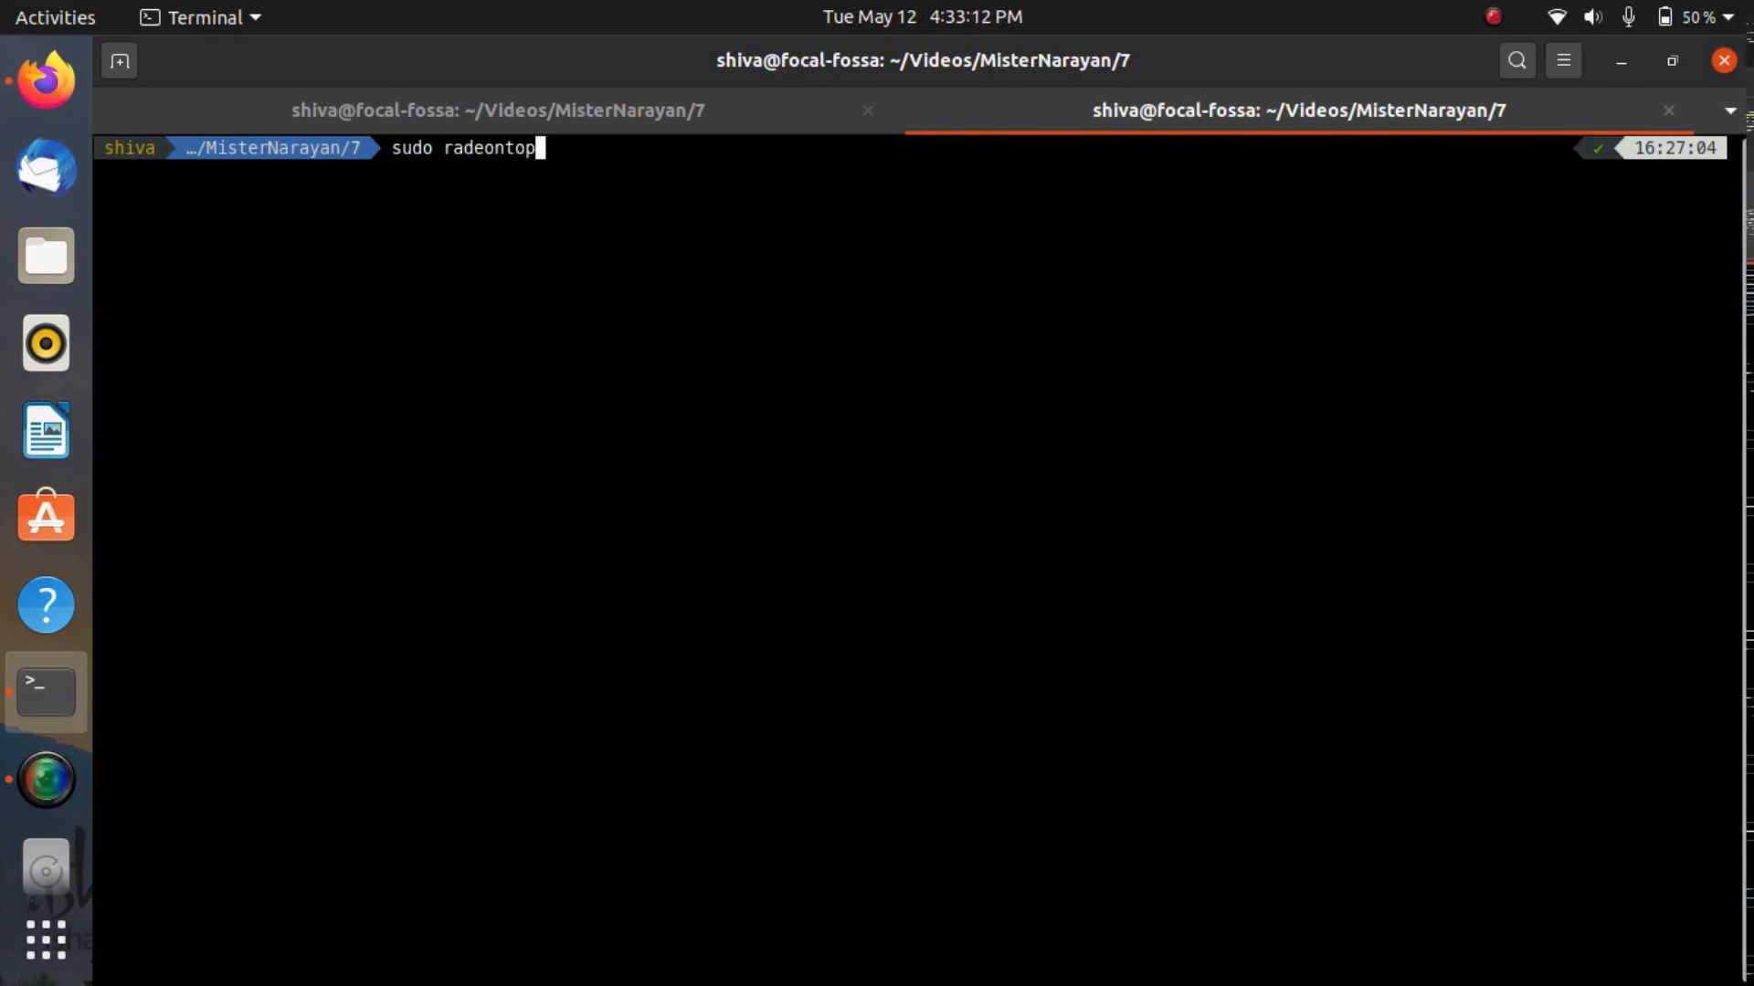
pyautogui.press('Return')
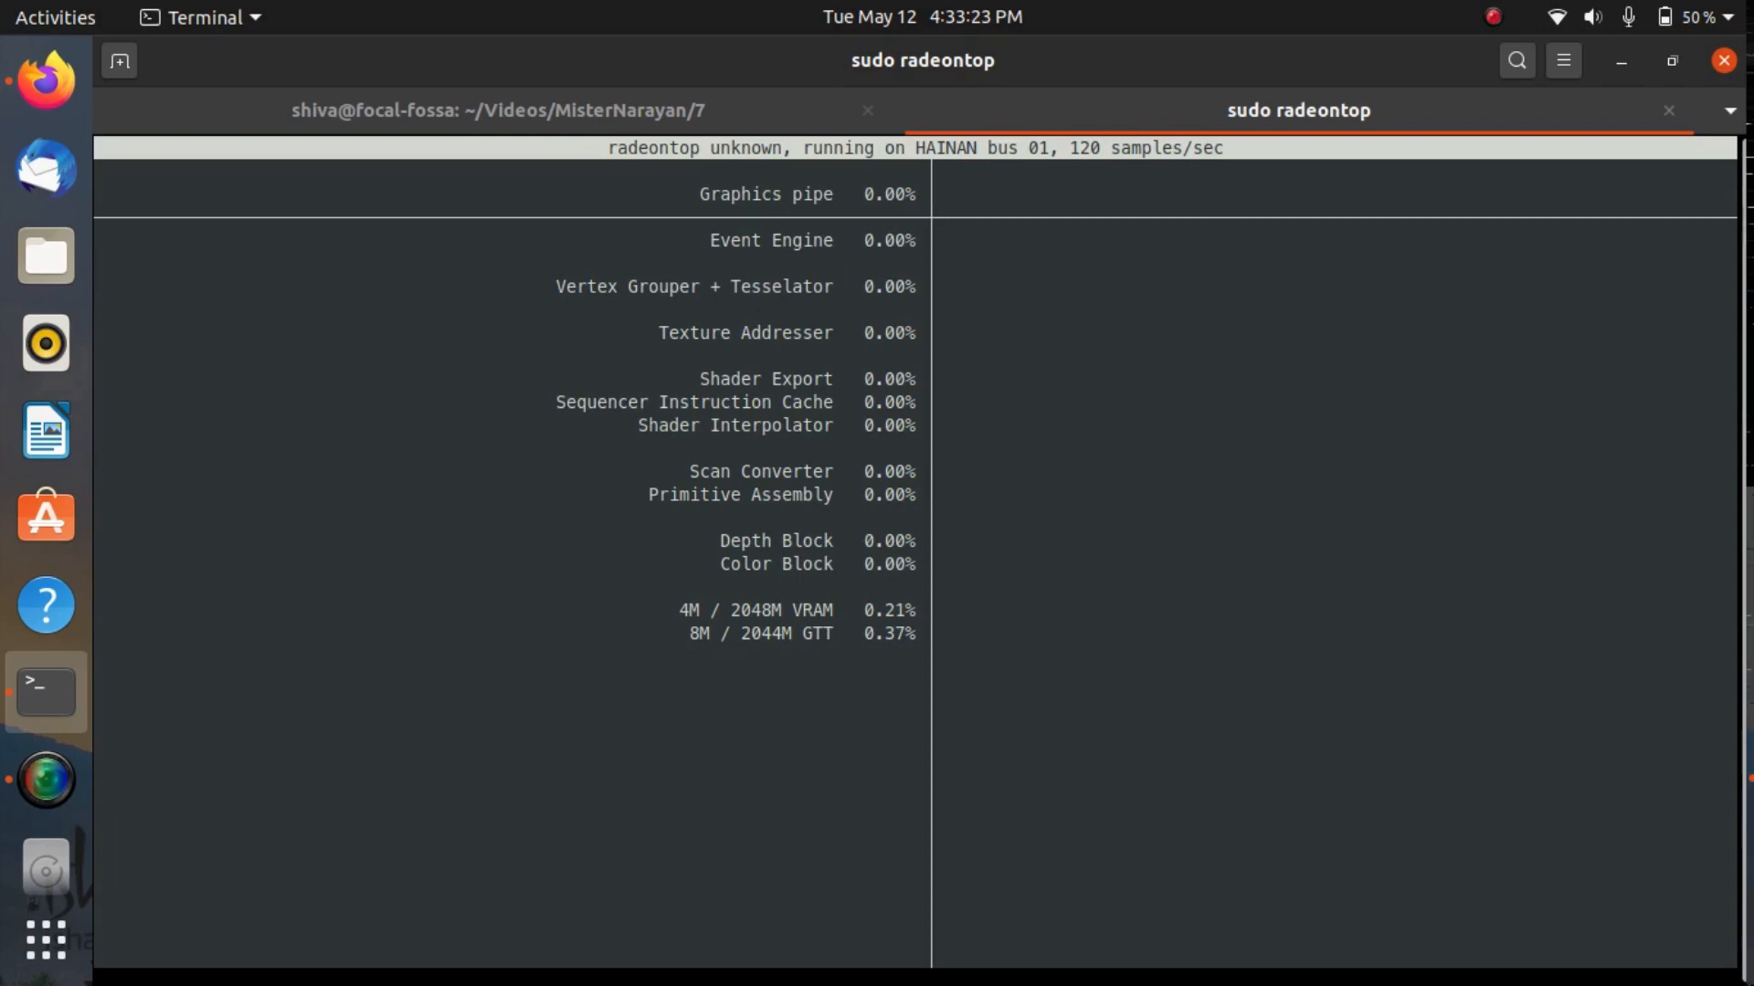
pyautogui.click(496, 111)
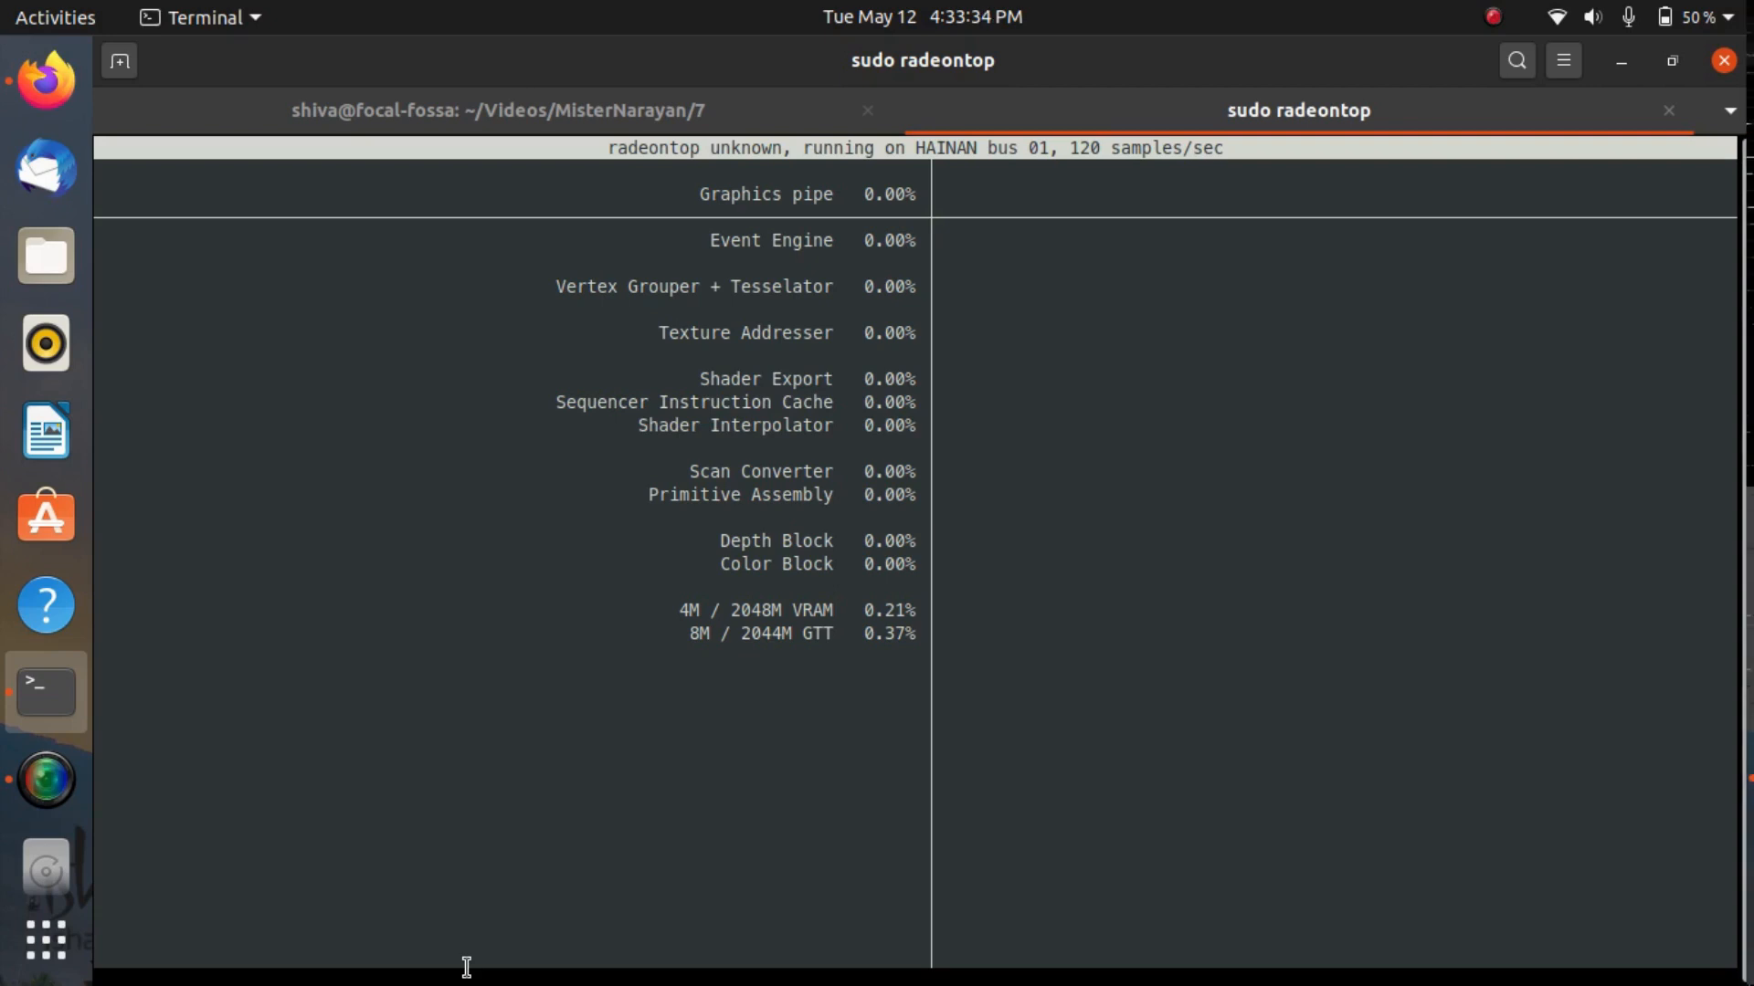
pyautogui.click(498, 111)
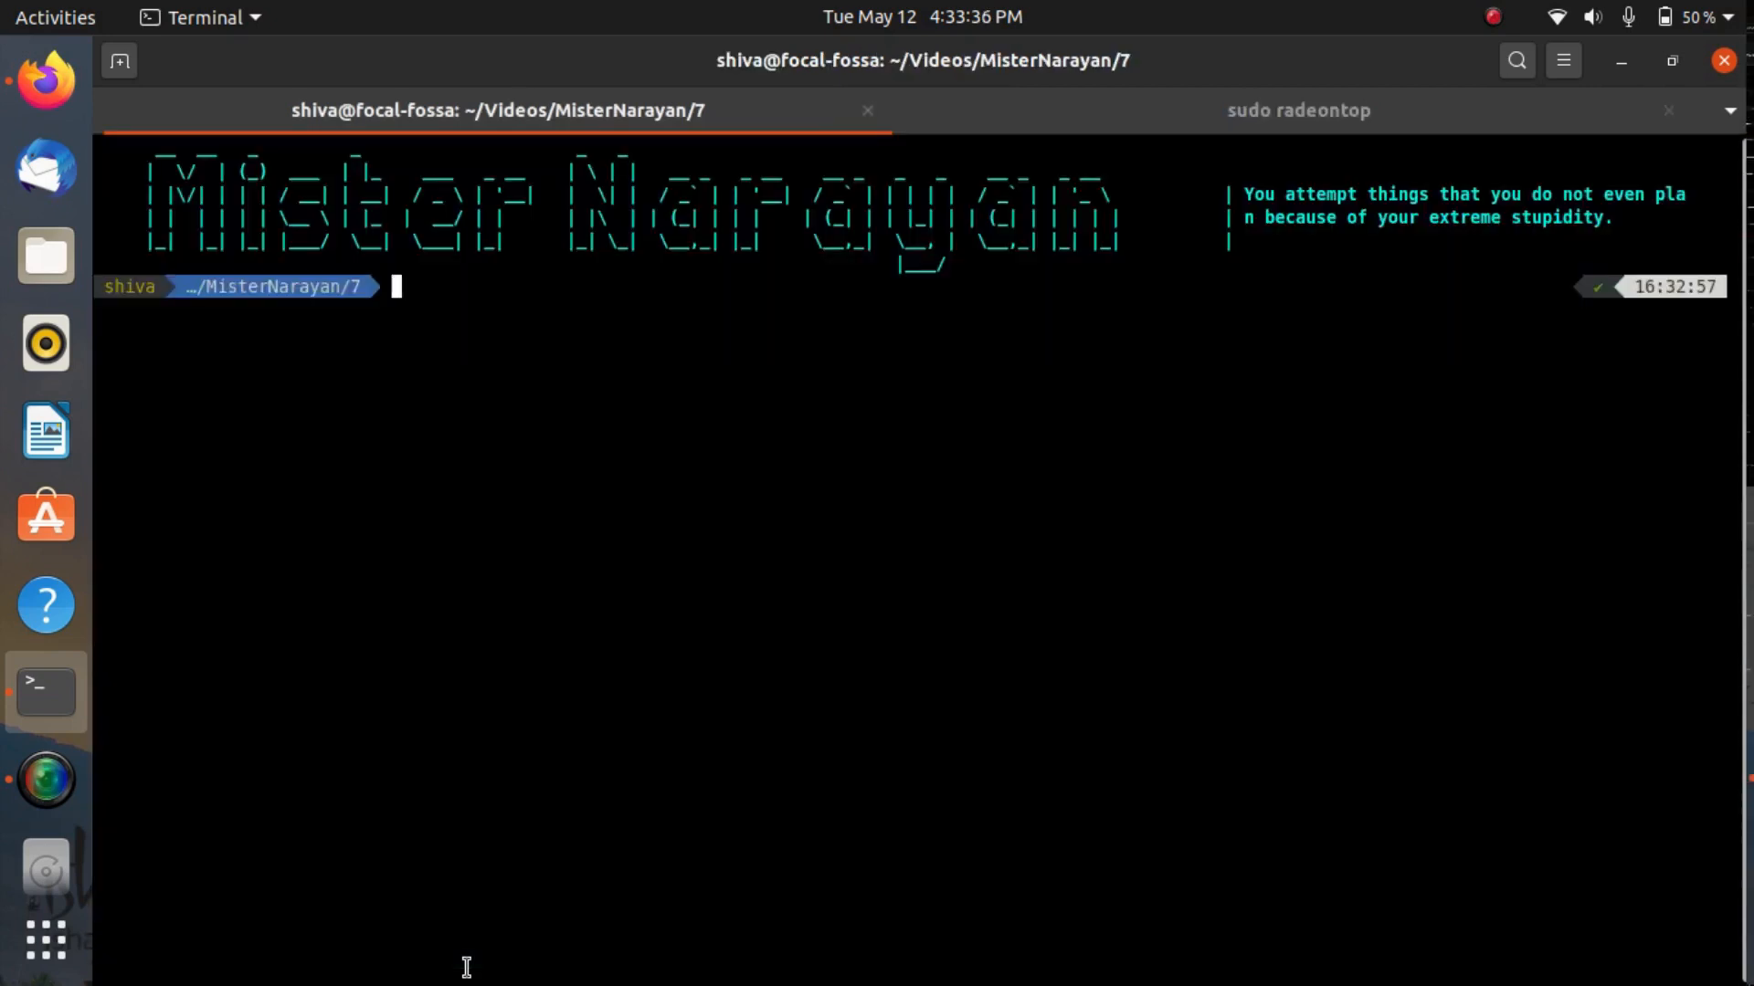
# Run plain glxgears, check radeontop shows 0% load, then close the gears window
pyautogui.write('glxgears')
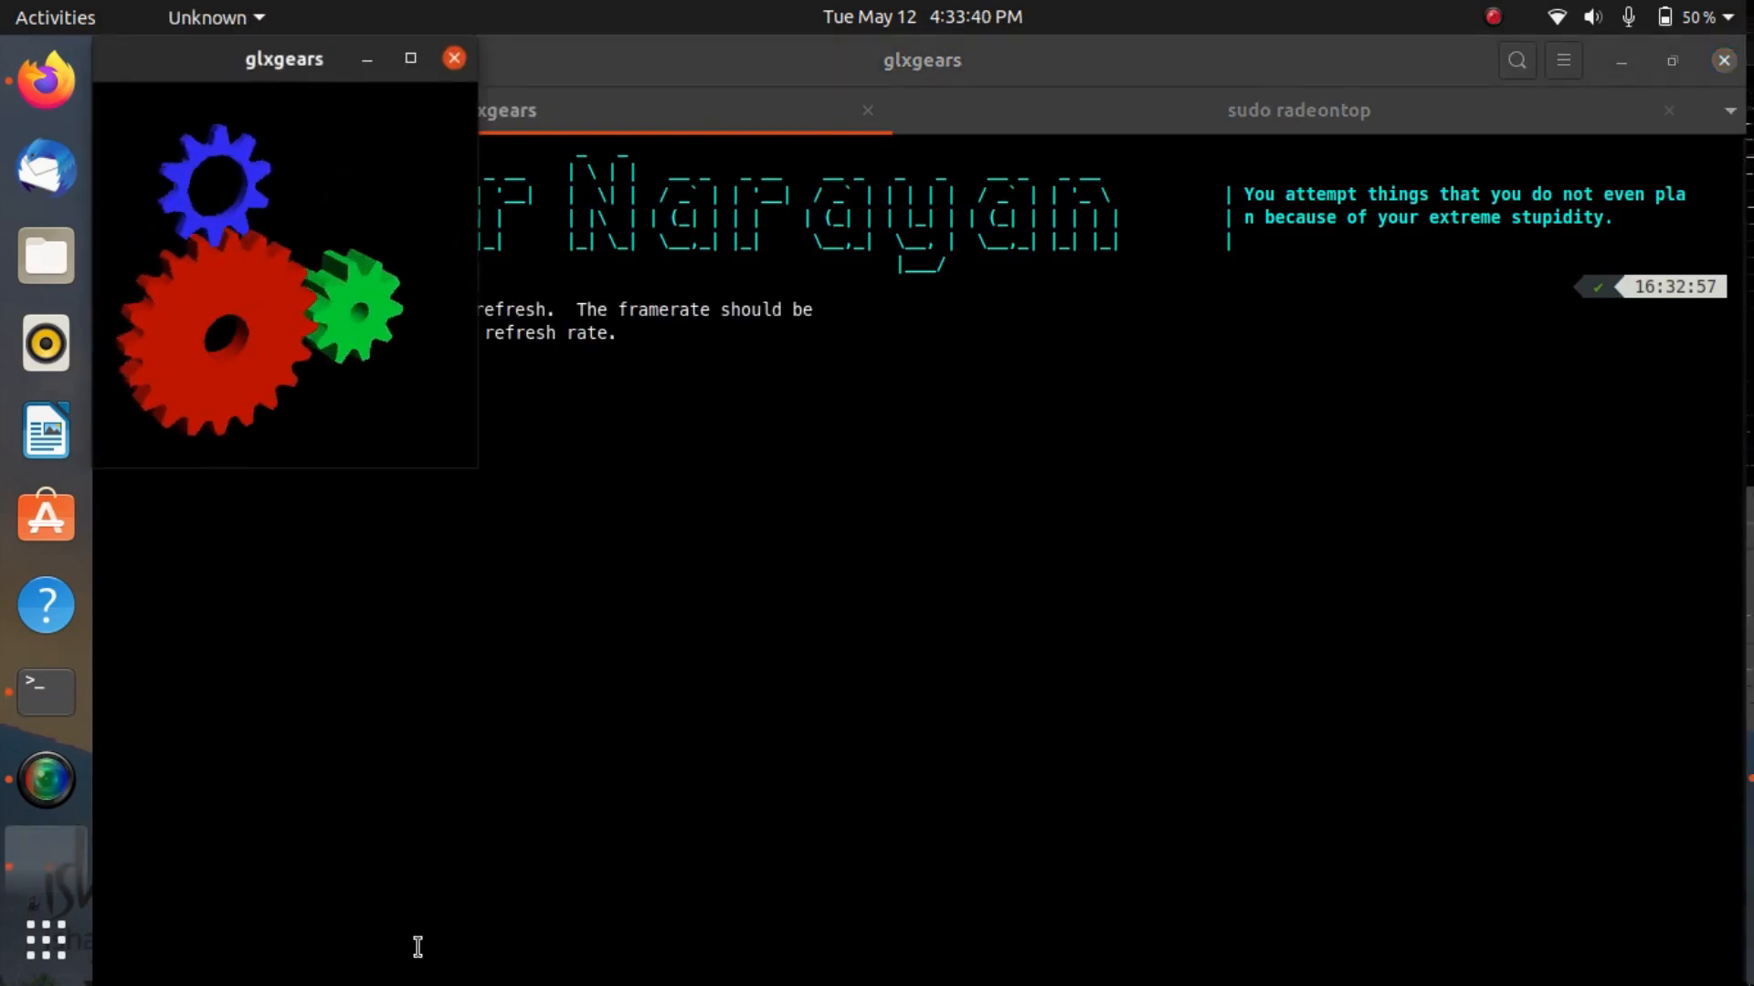
pyautogui.moveTo(283, 59); pyautogui.dragTo(462, 369)
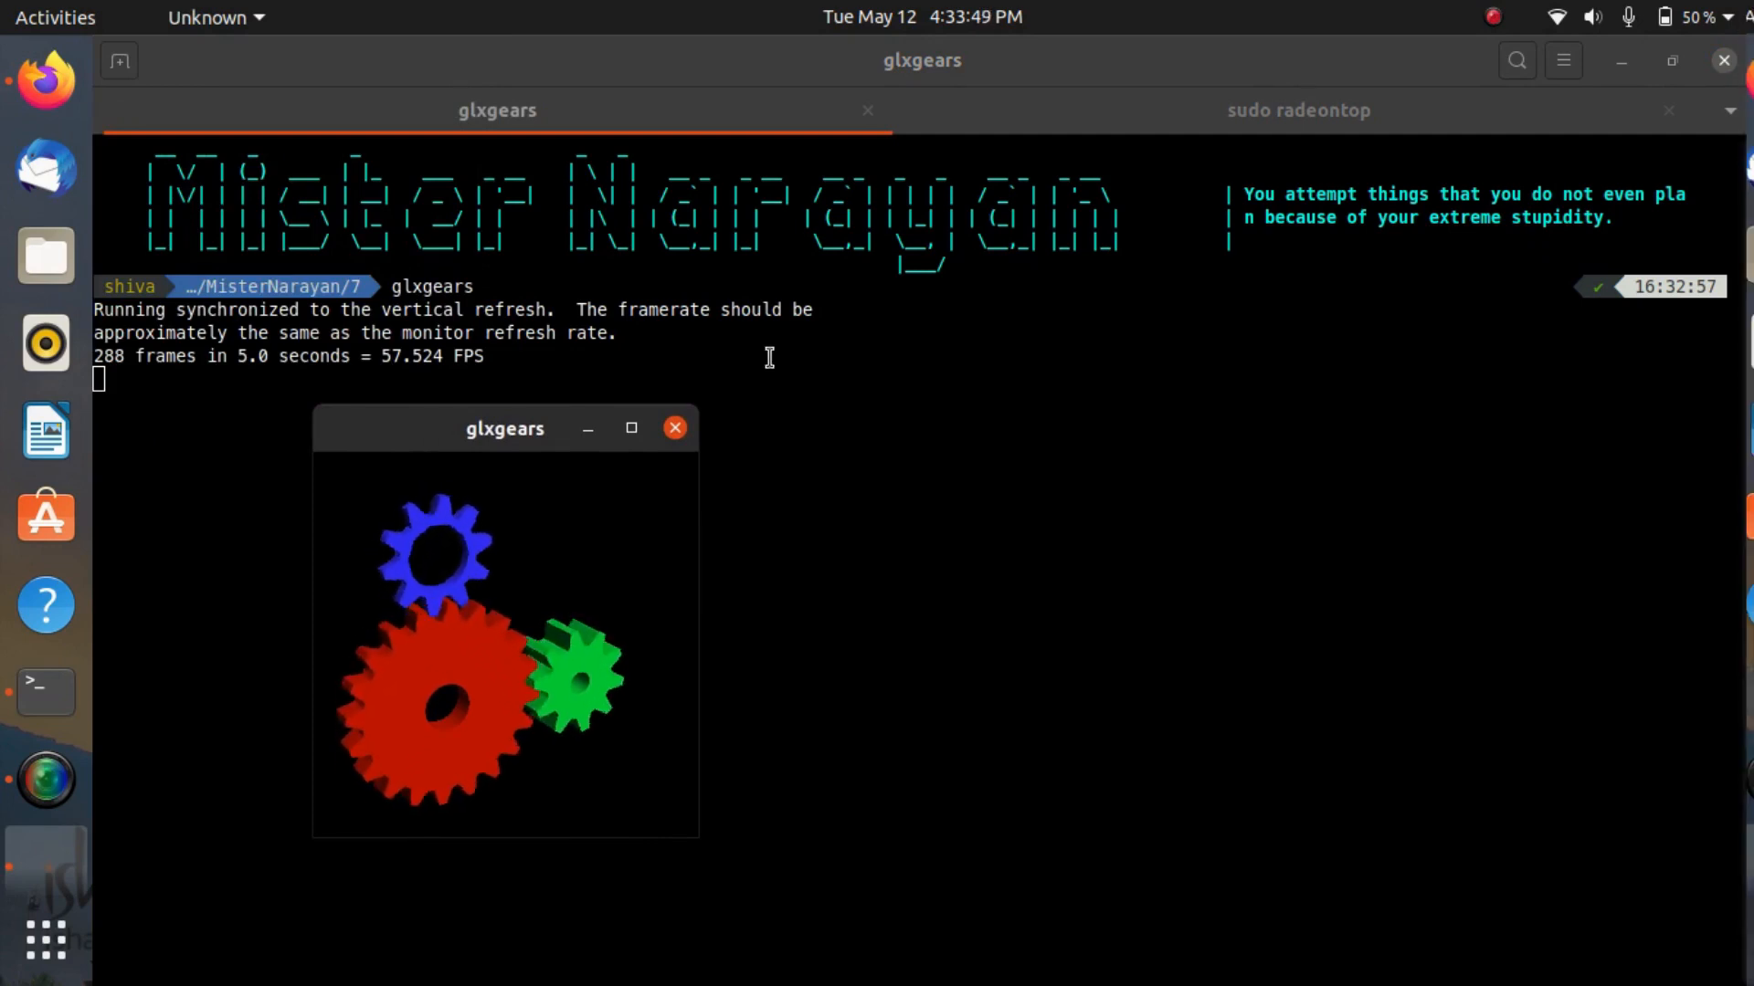
pyautogui.moveTo(1073, 134)
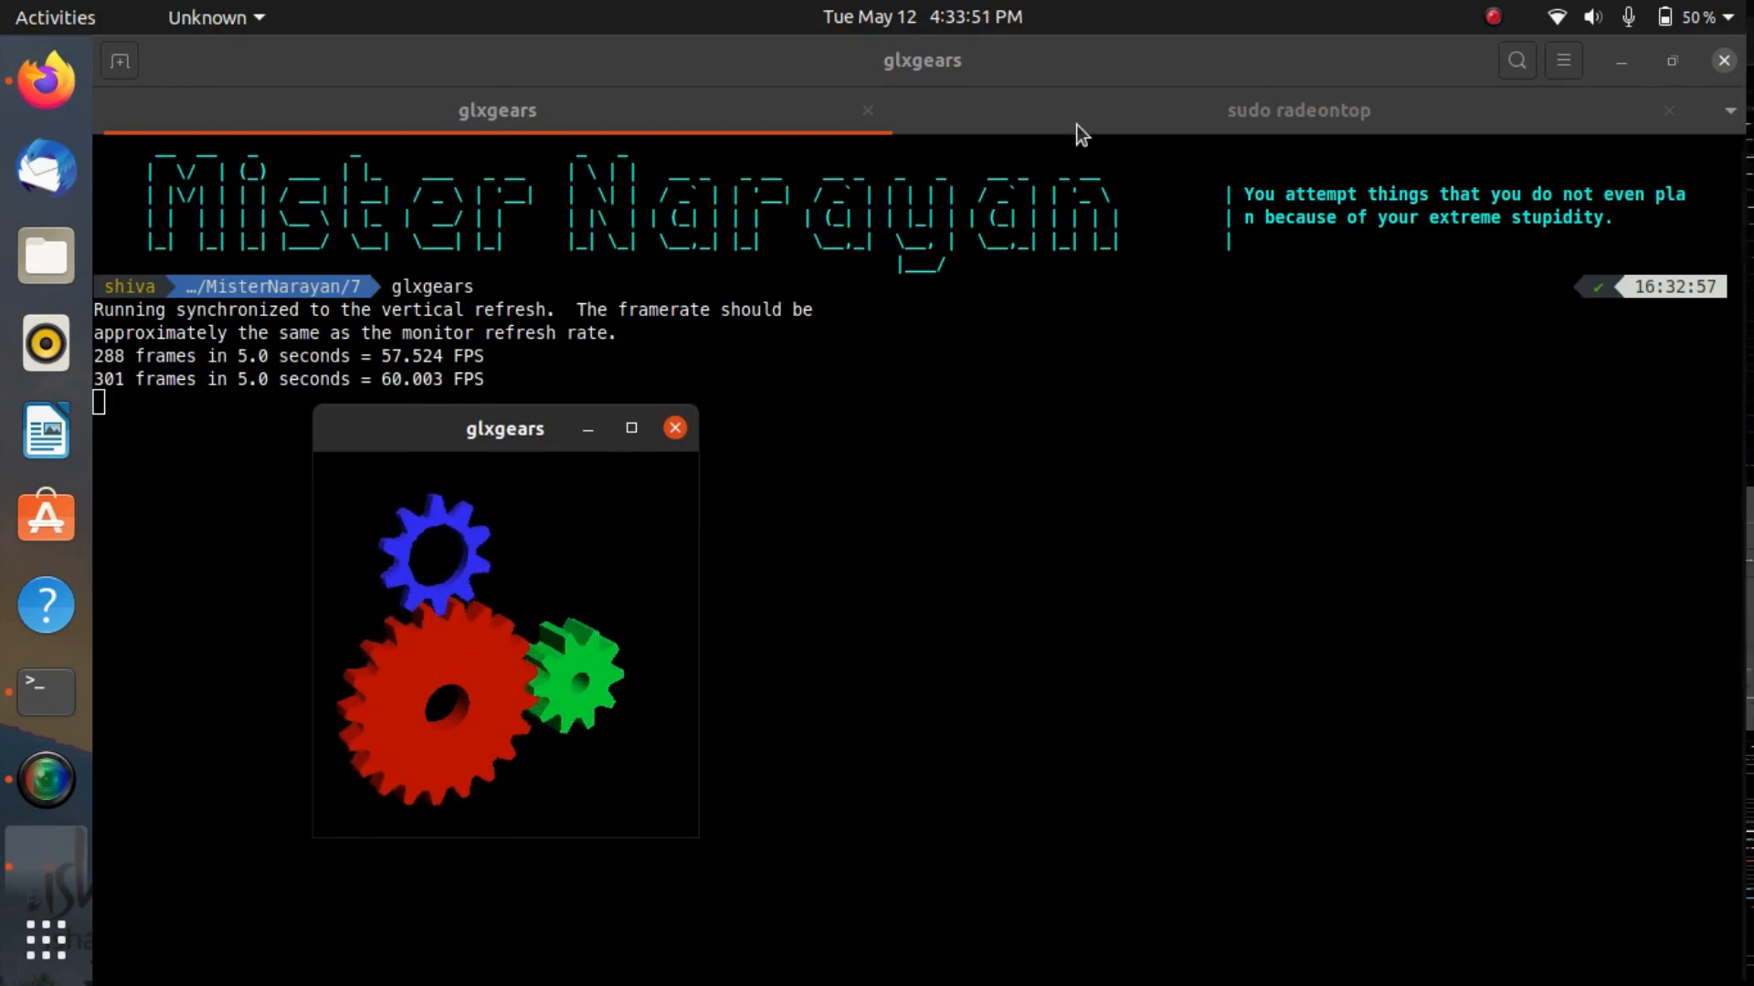
pyautogui.click(1299, 110)
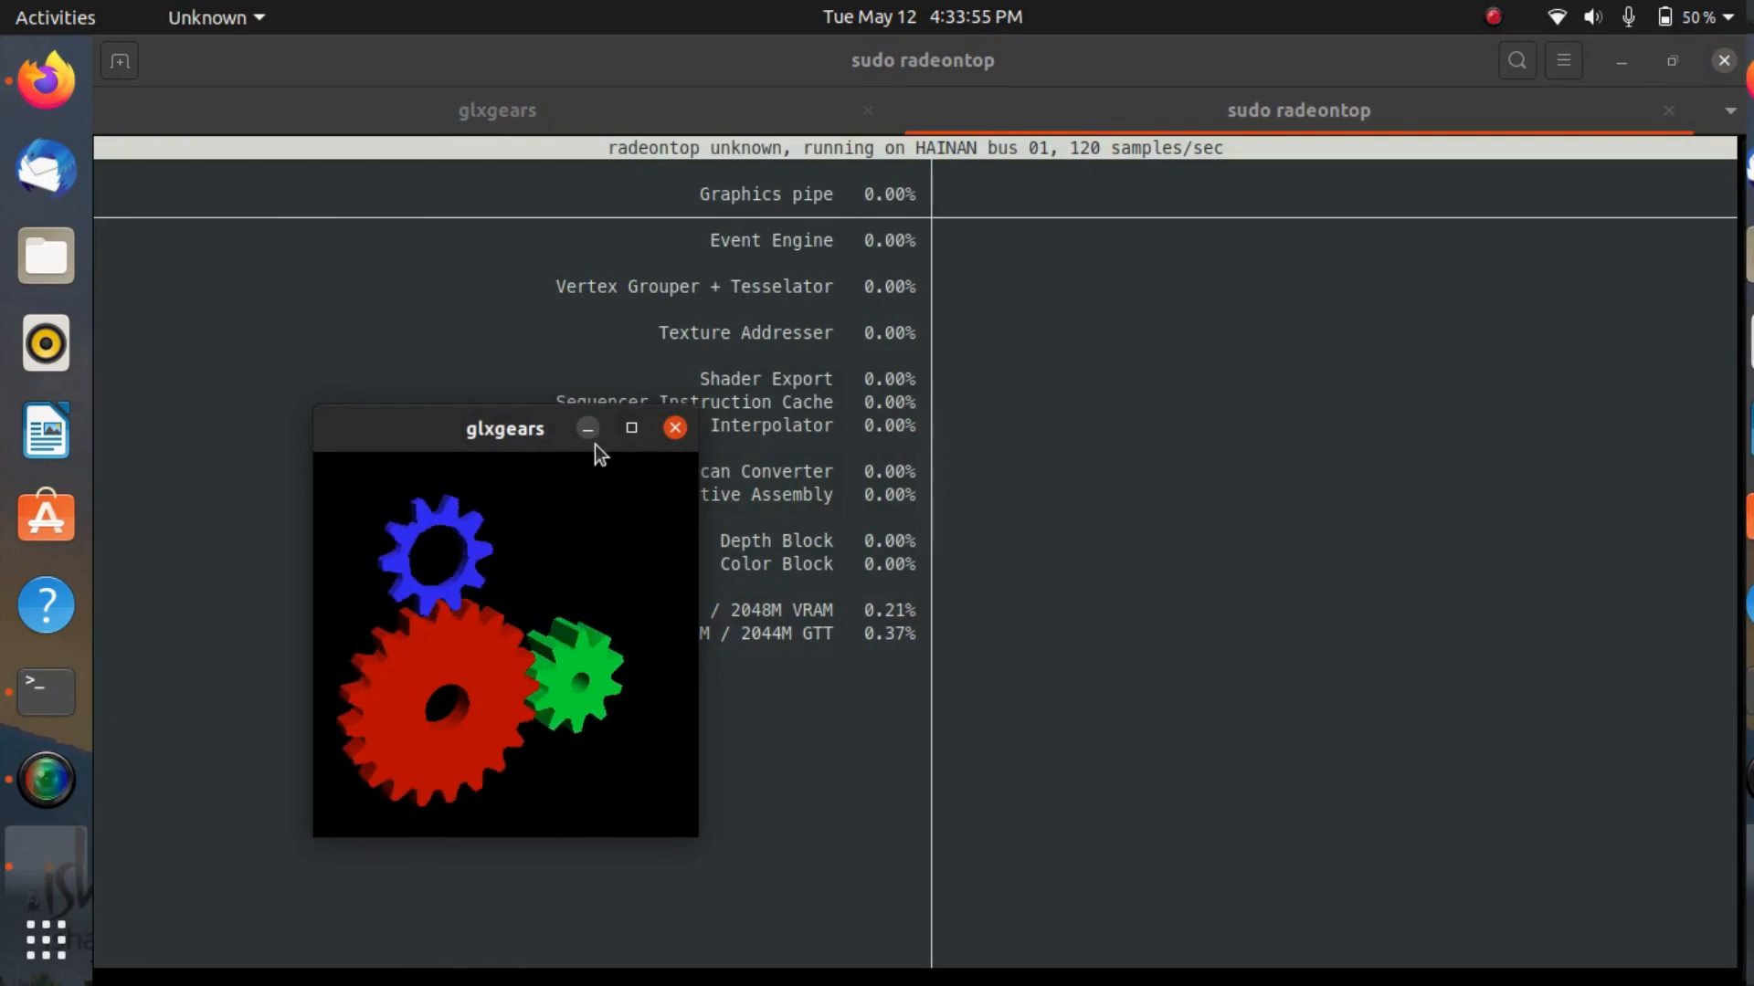
pyautogui.click(632, 429)
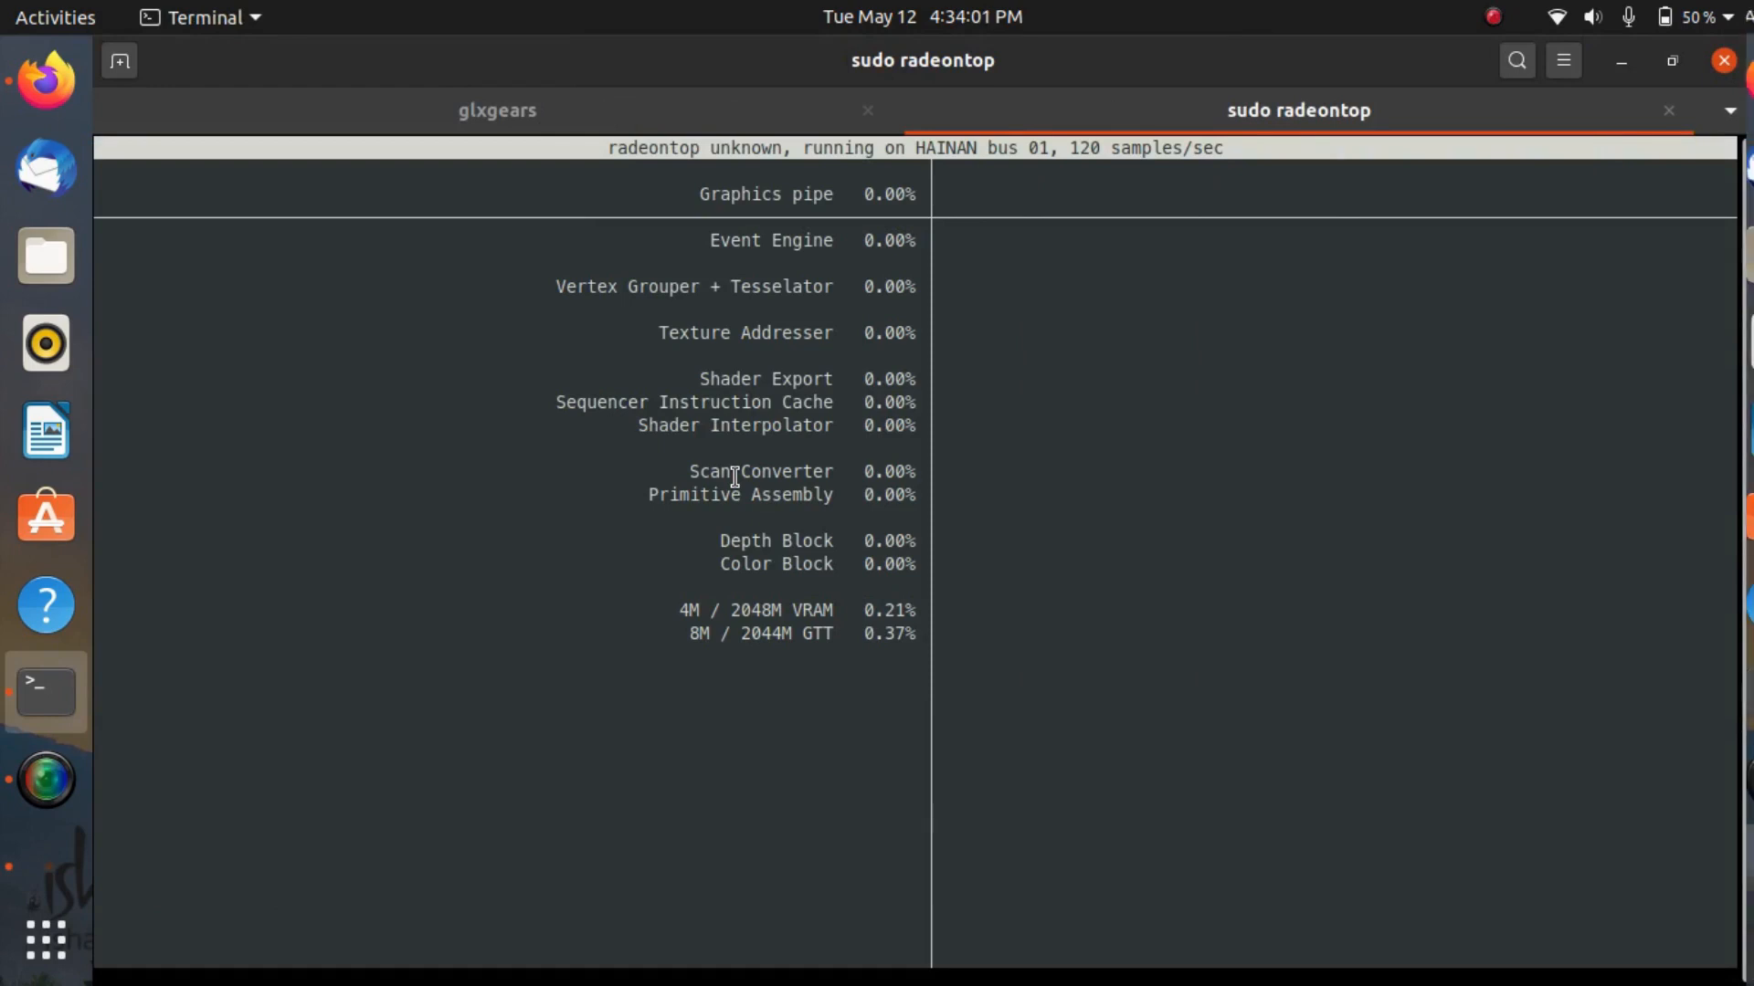
pyautogui.click(496, 111)
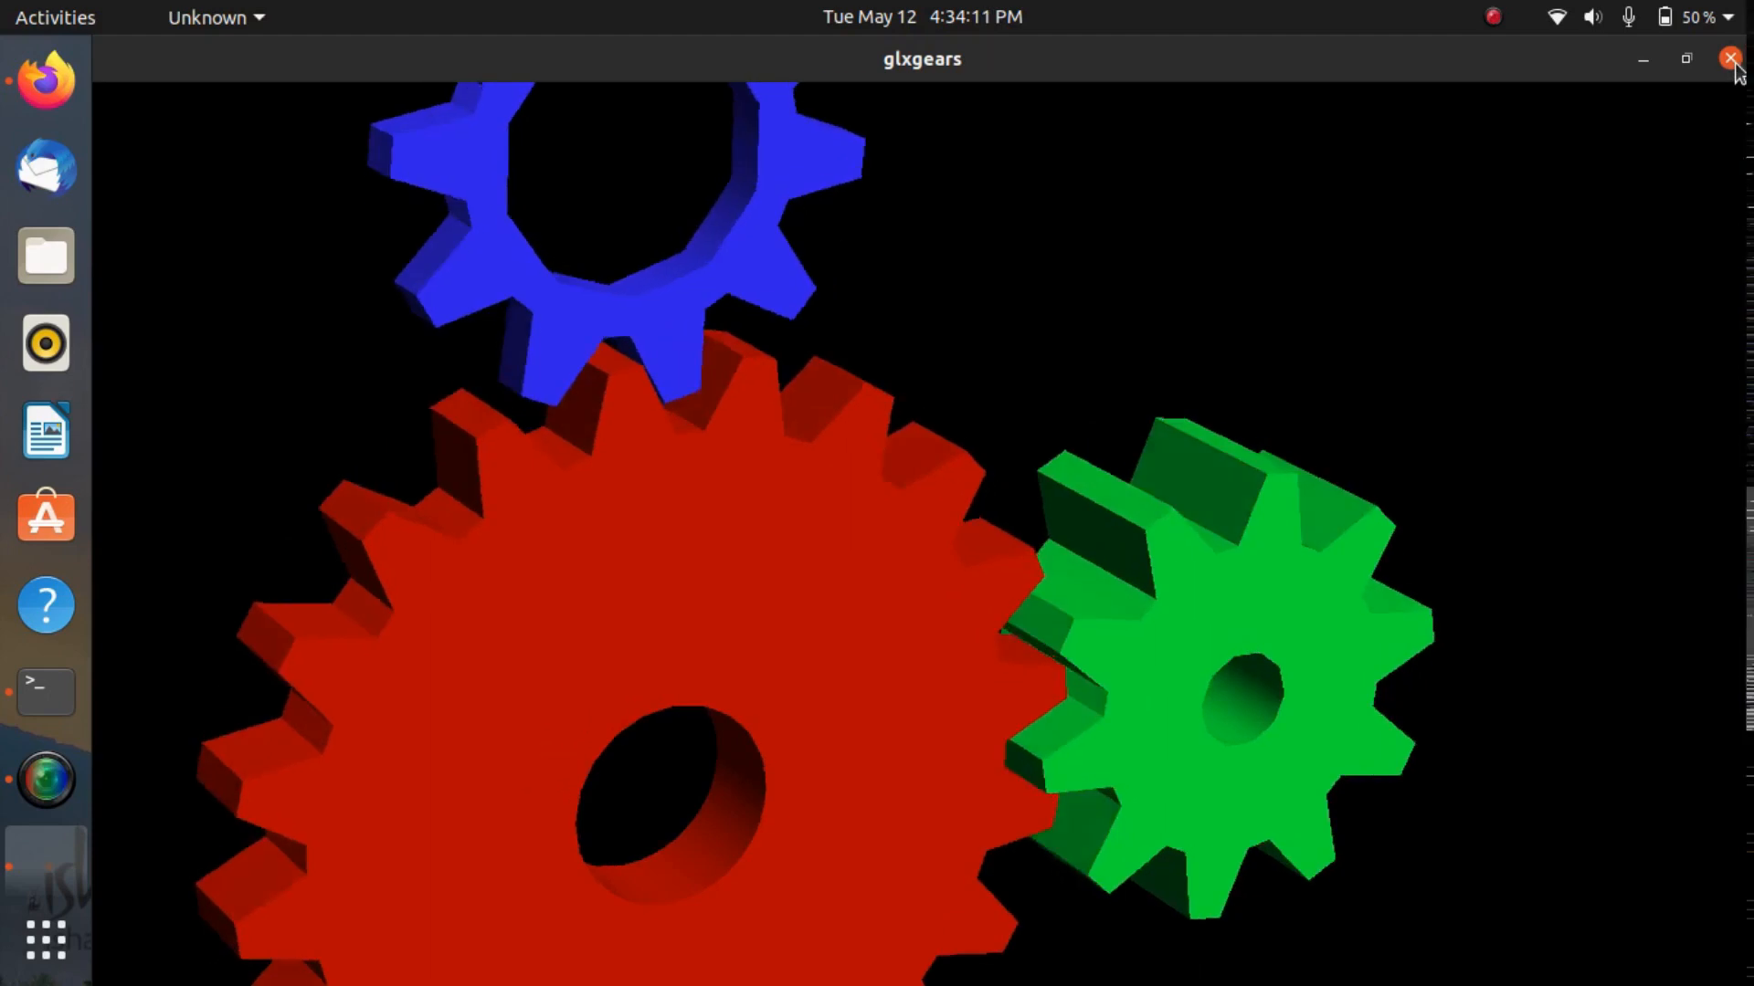
pyautogui.click(1727, 59)
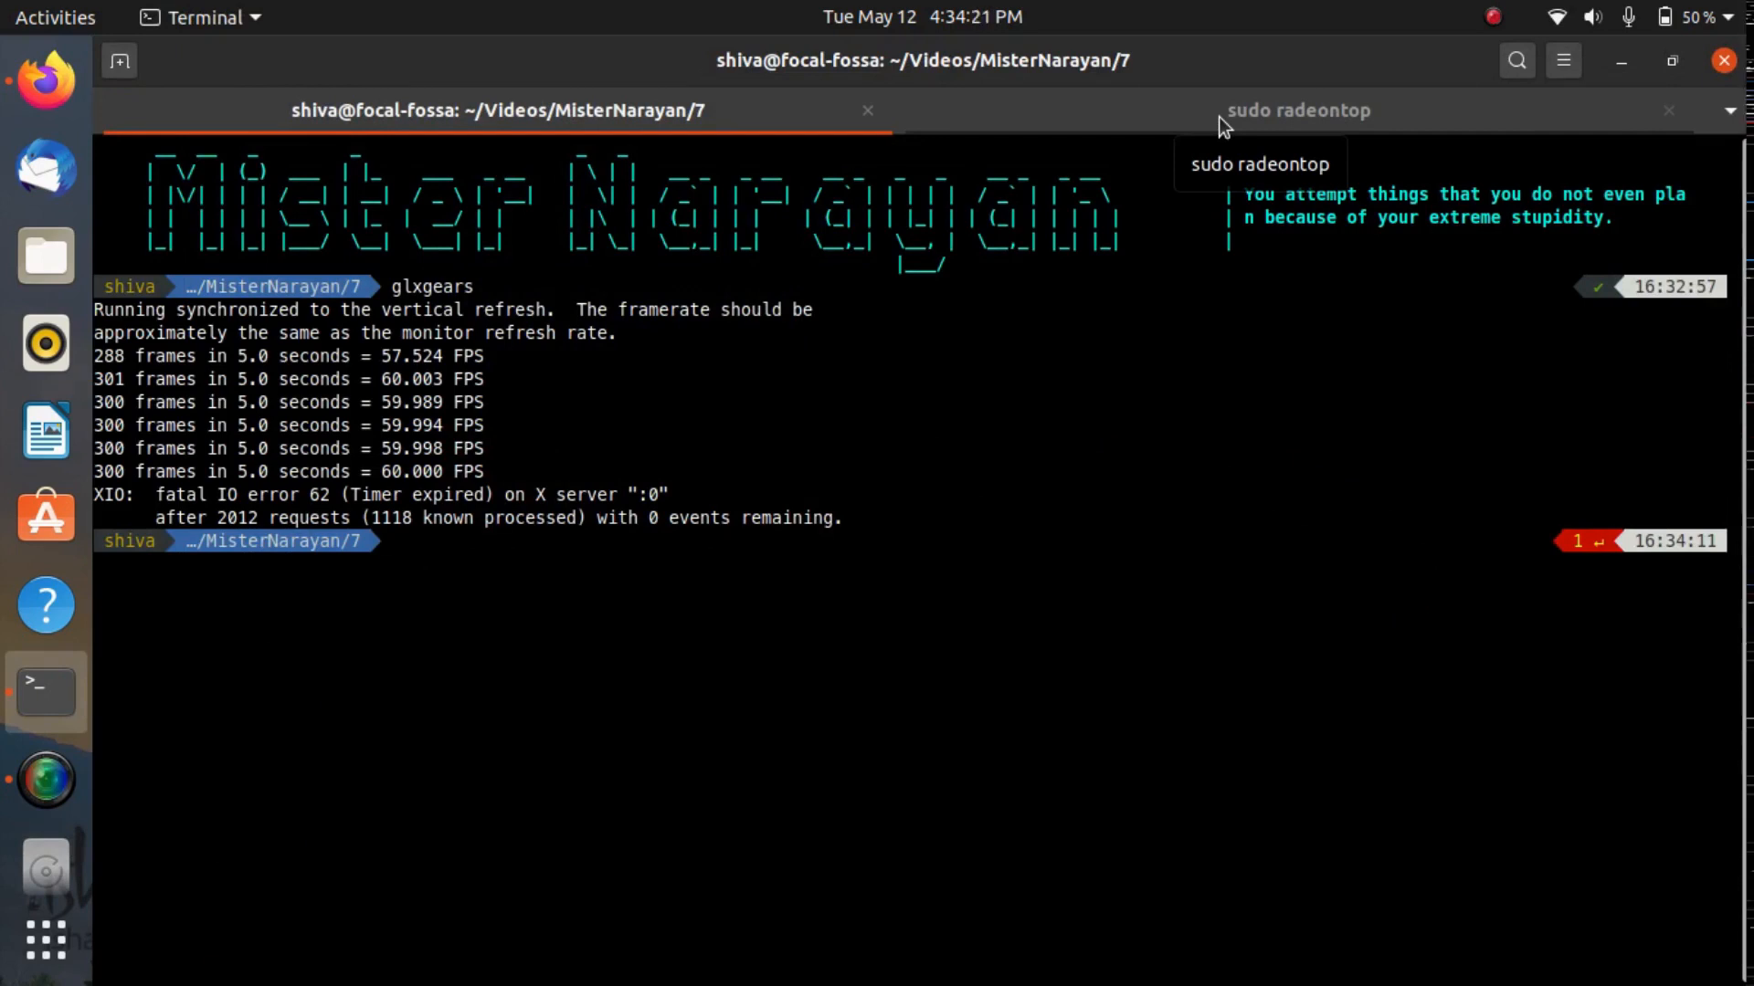
# Run DRI_PRIME=1 glxgears in the first tab to render on the AMD GPU
pyautogui.write('DR')
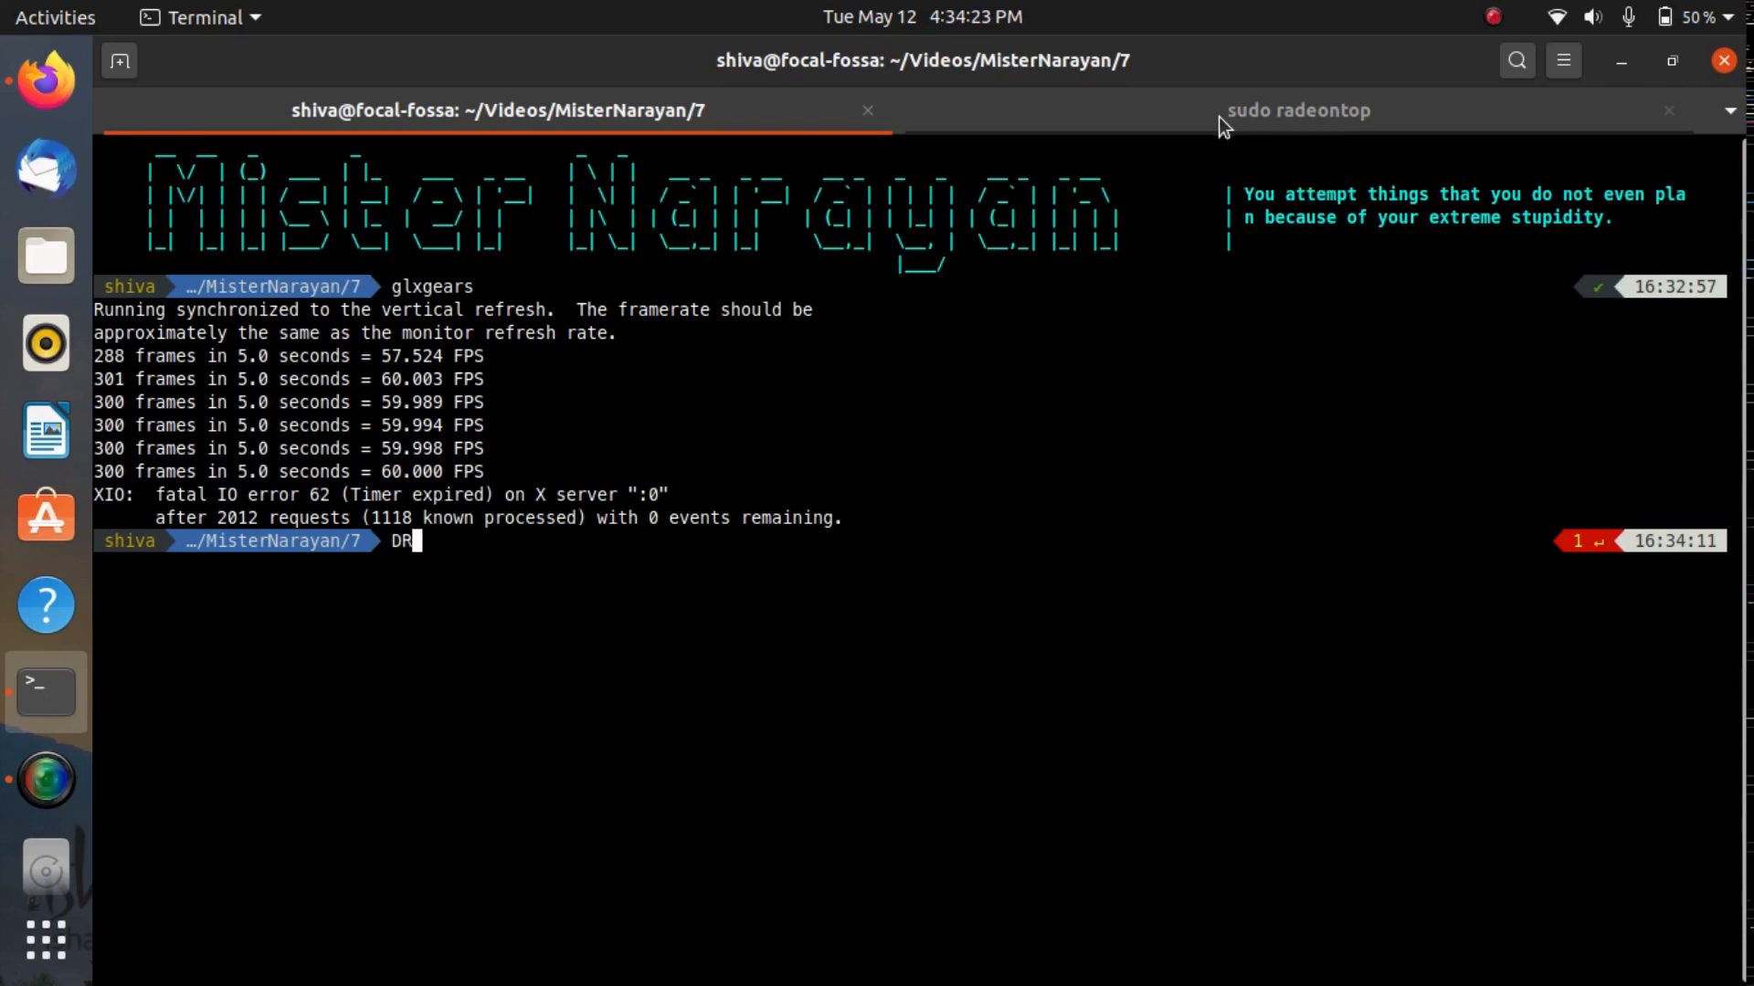
pyautogui.write('I')
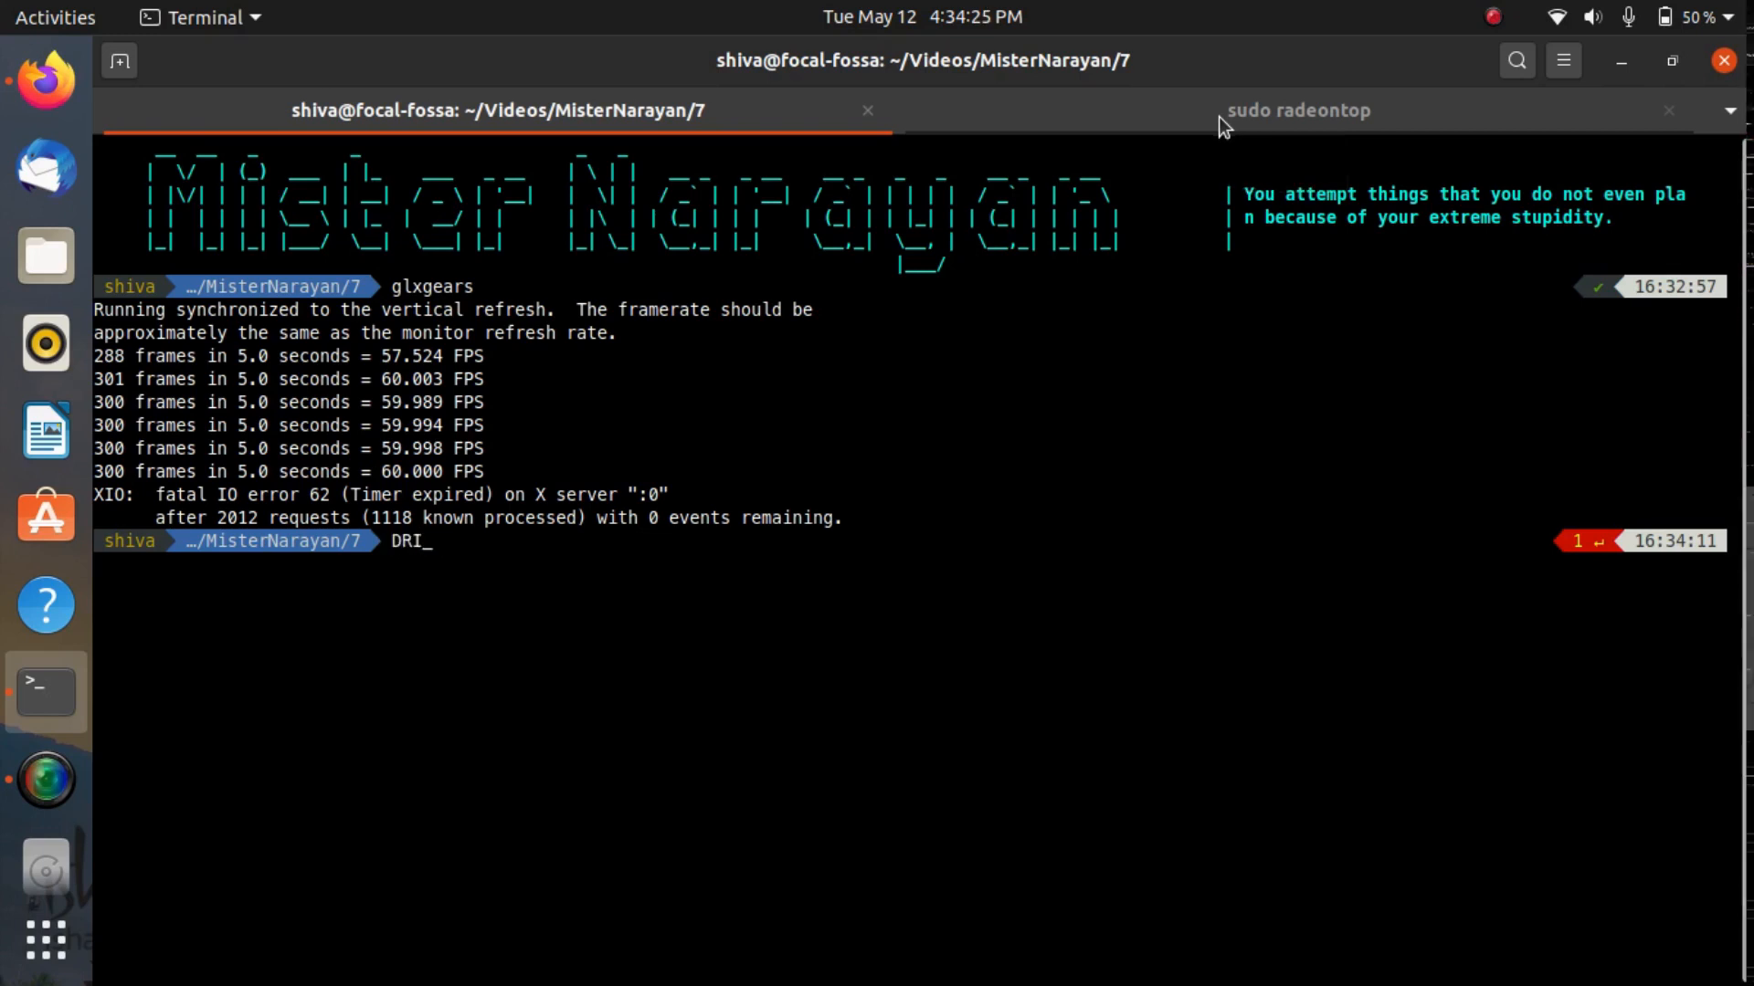
pyautogui.write('_PRI')
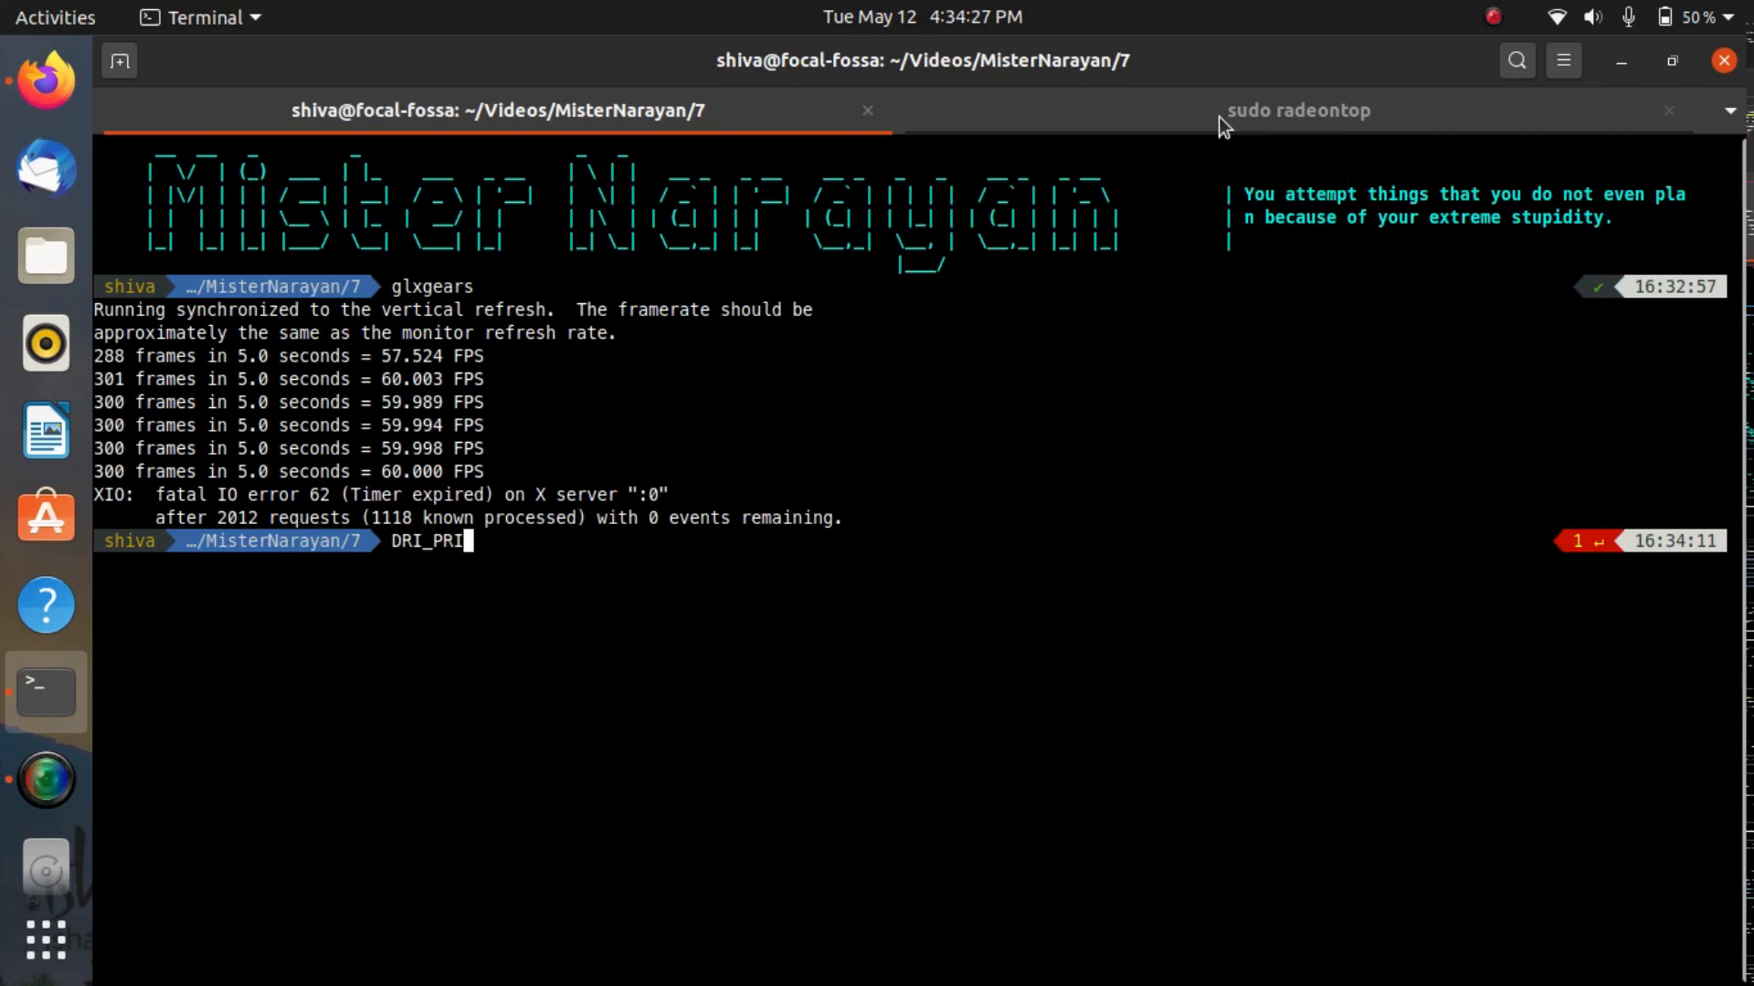
pyautogui.write('ME=')
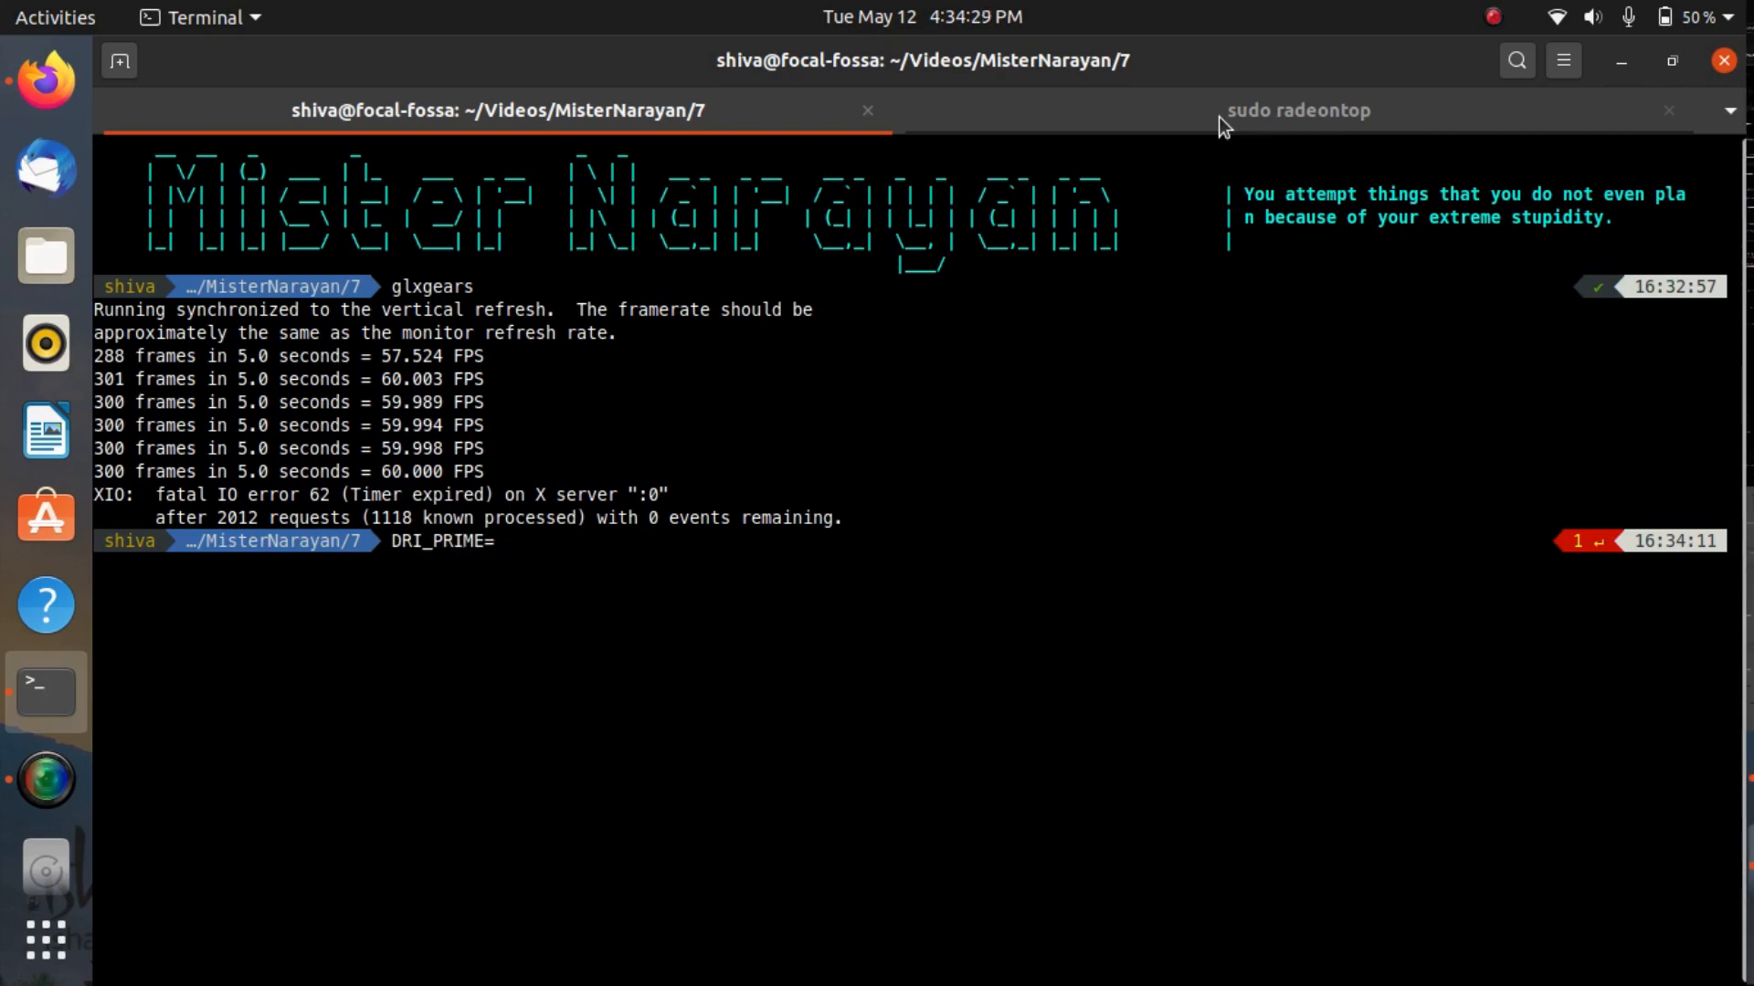
pyautogui.write('1 glxg')
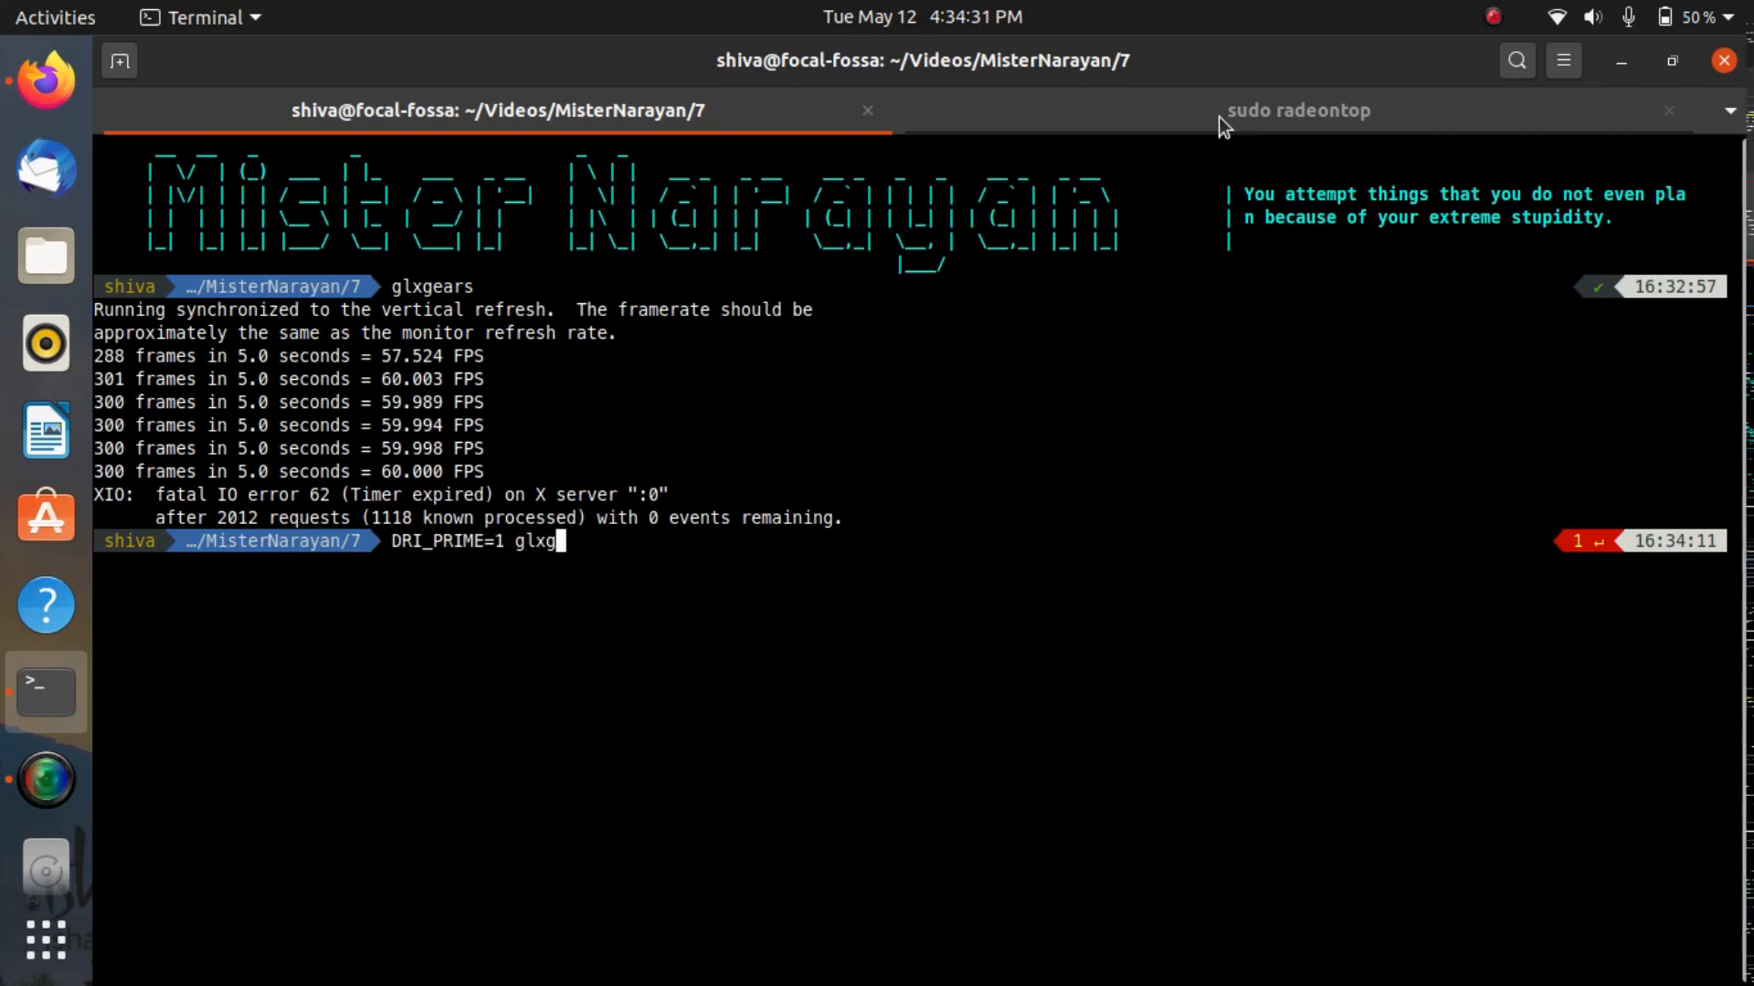
pyautogui.write('ears')
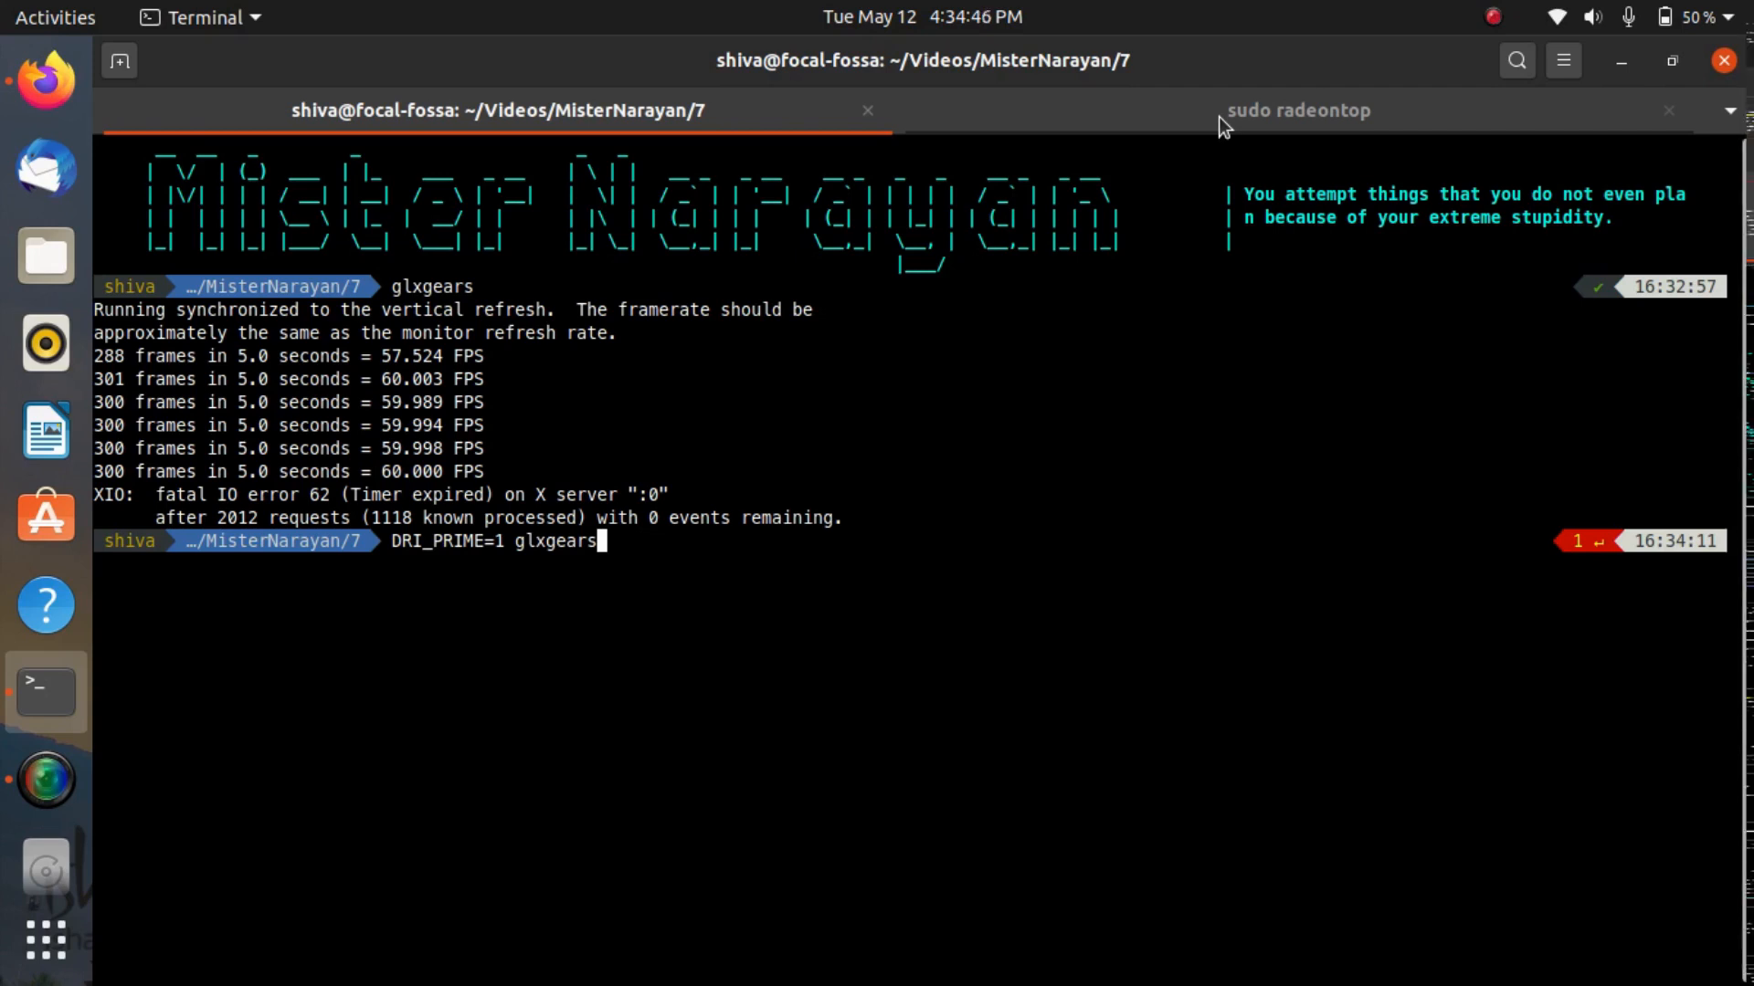
pyautogui.press('Return')
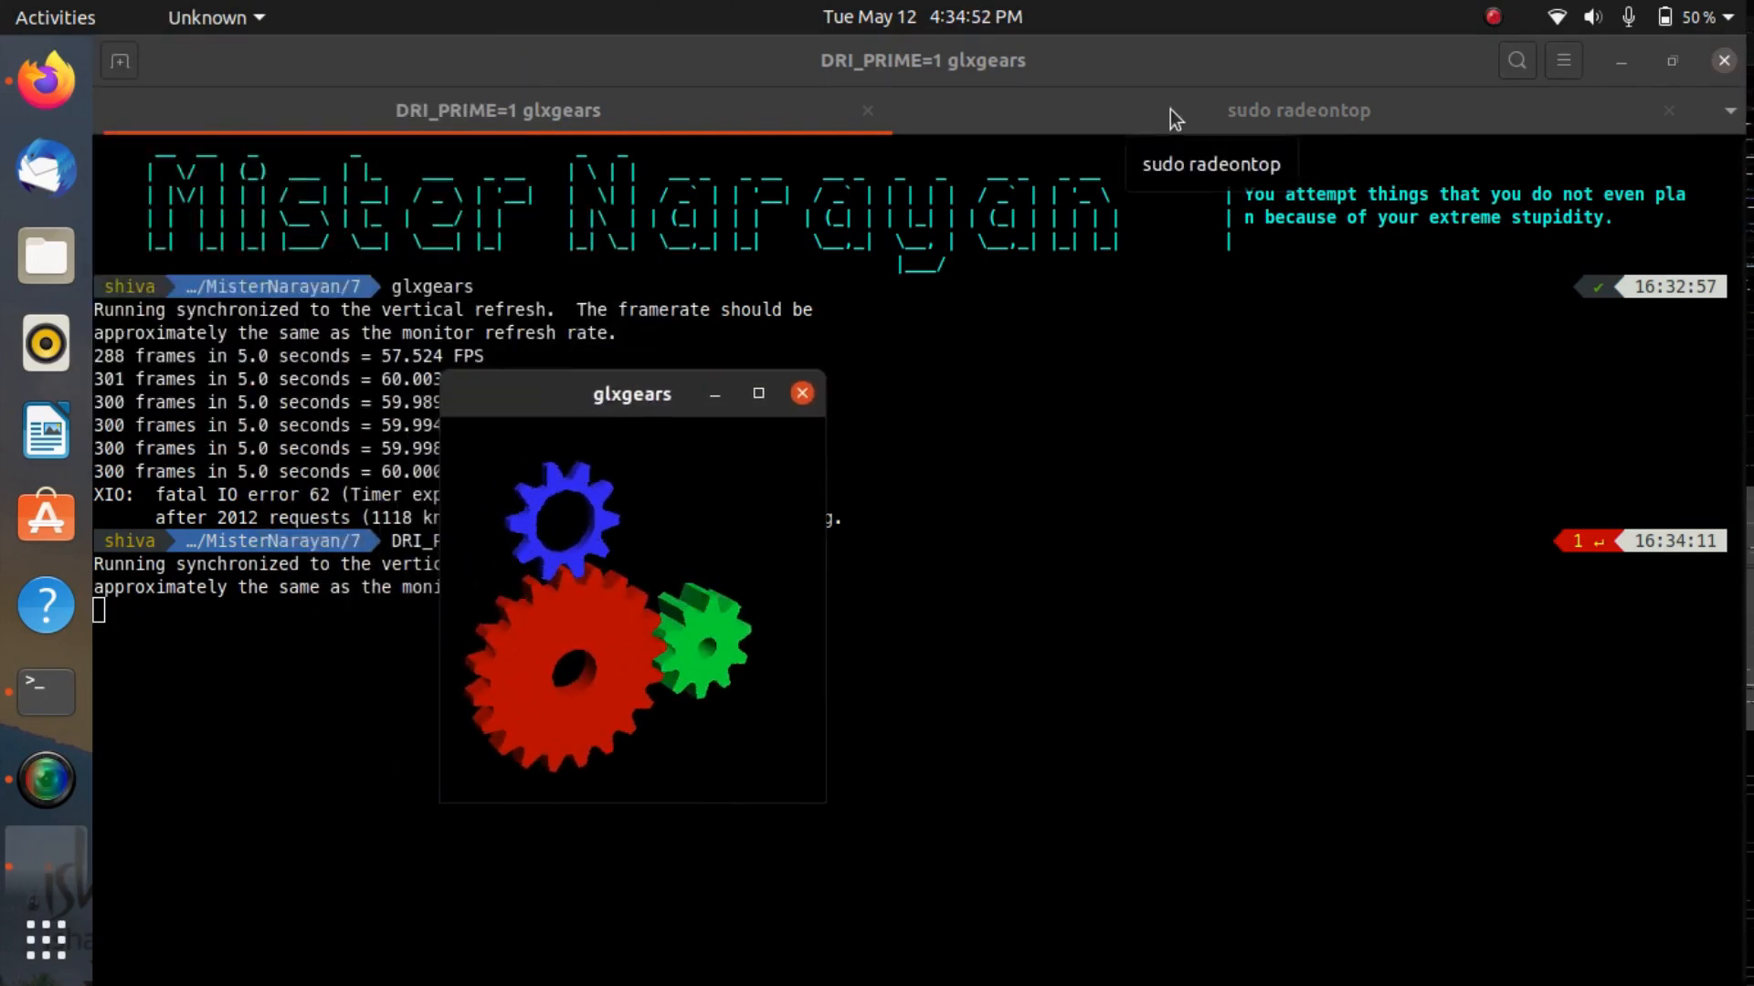
# View radeontop in the second tab, enlarging then minimizing the gears window to reveal ~15% load
pyautogui.click(1298, 111)
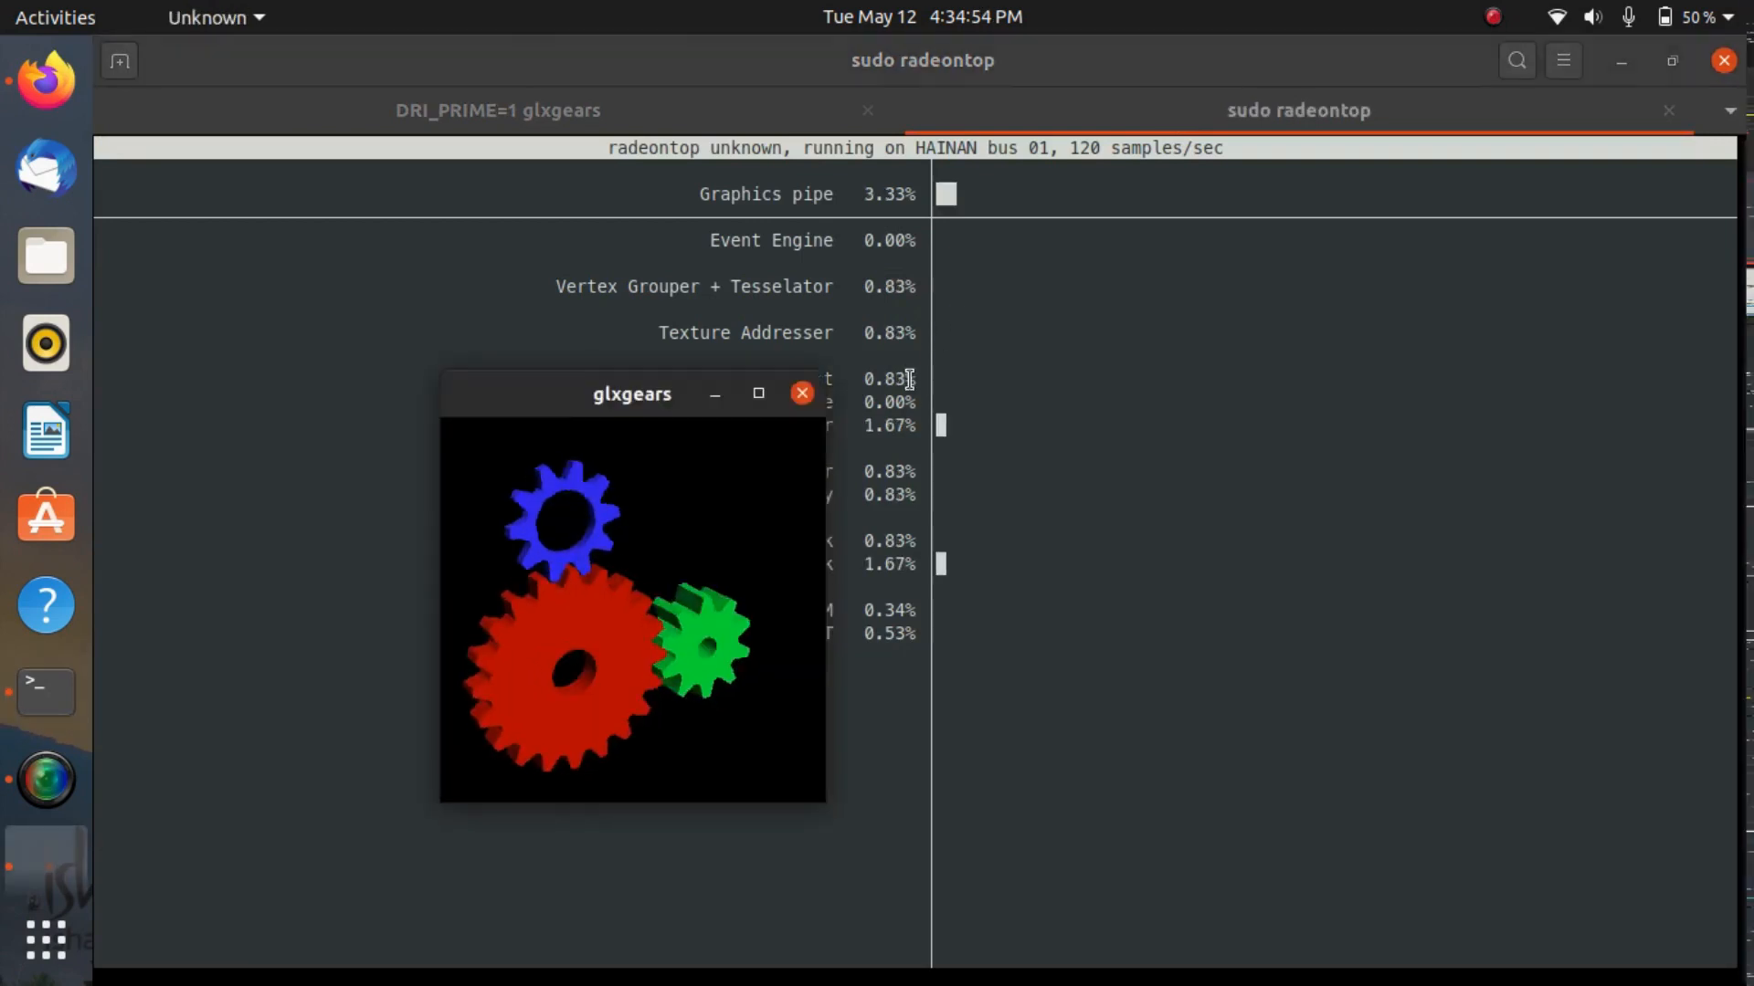
pyautogui.moveTo(631, 394); pyautogui.dragTo(399, 220)
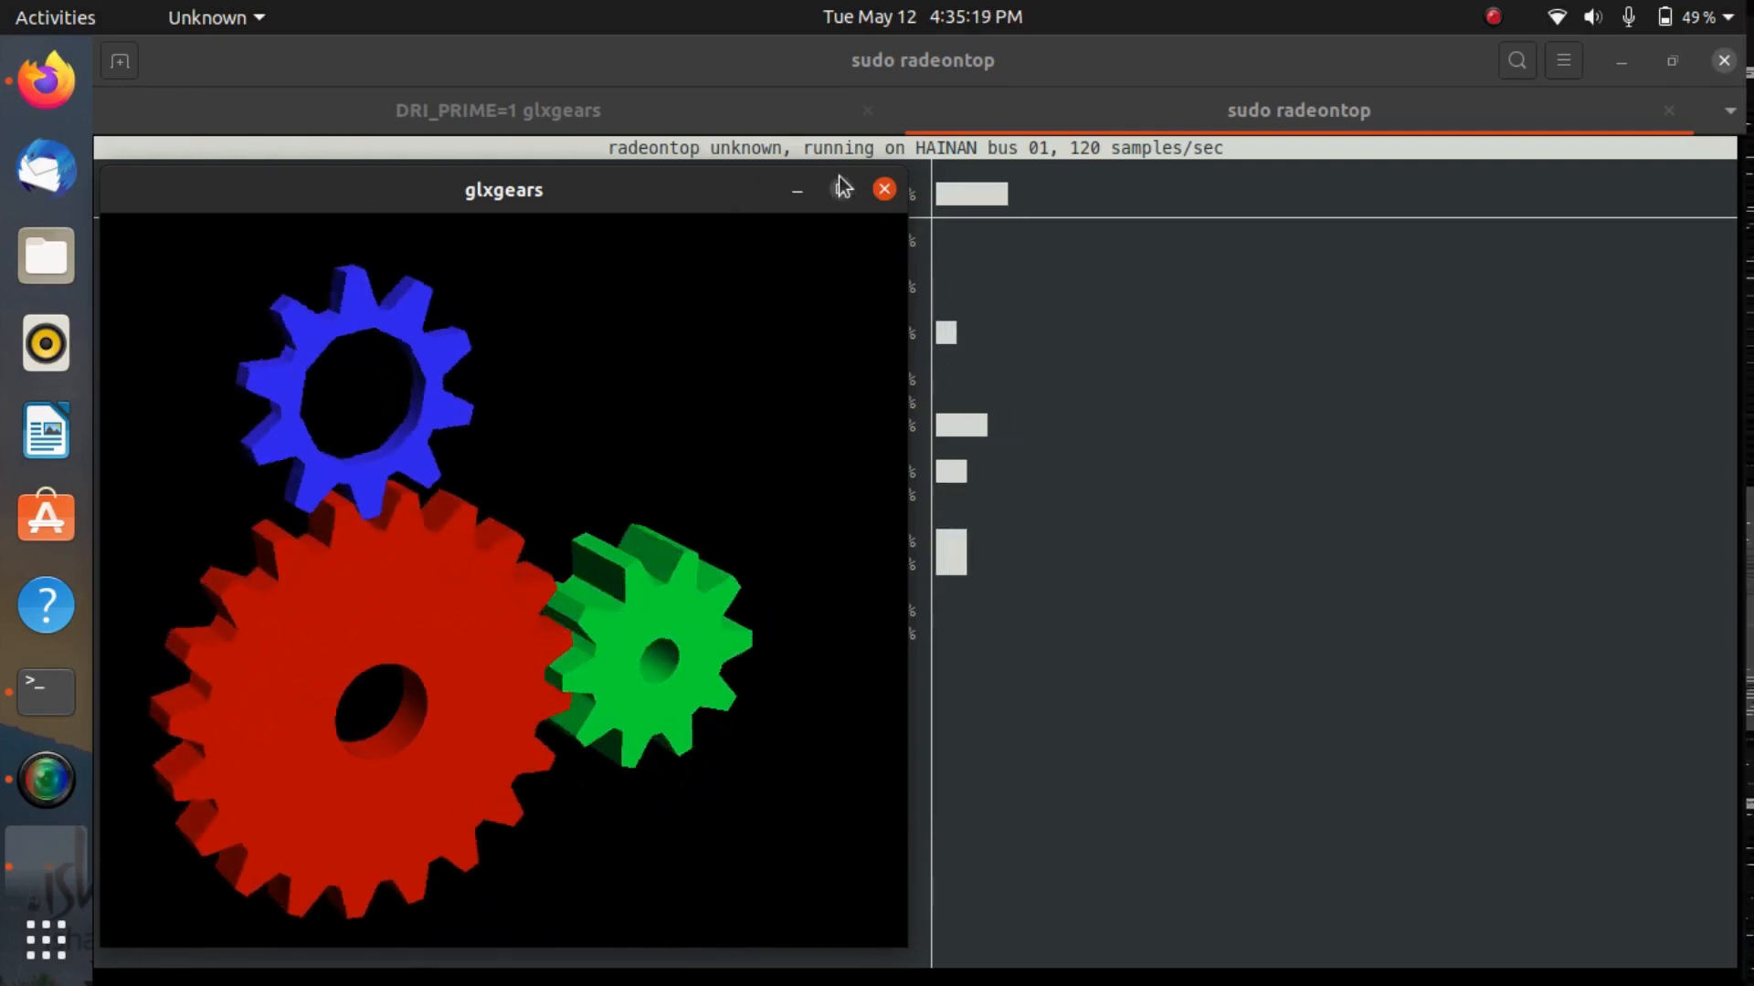
pyautogui.click(884, 188)
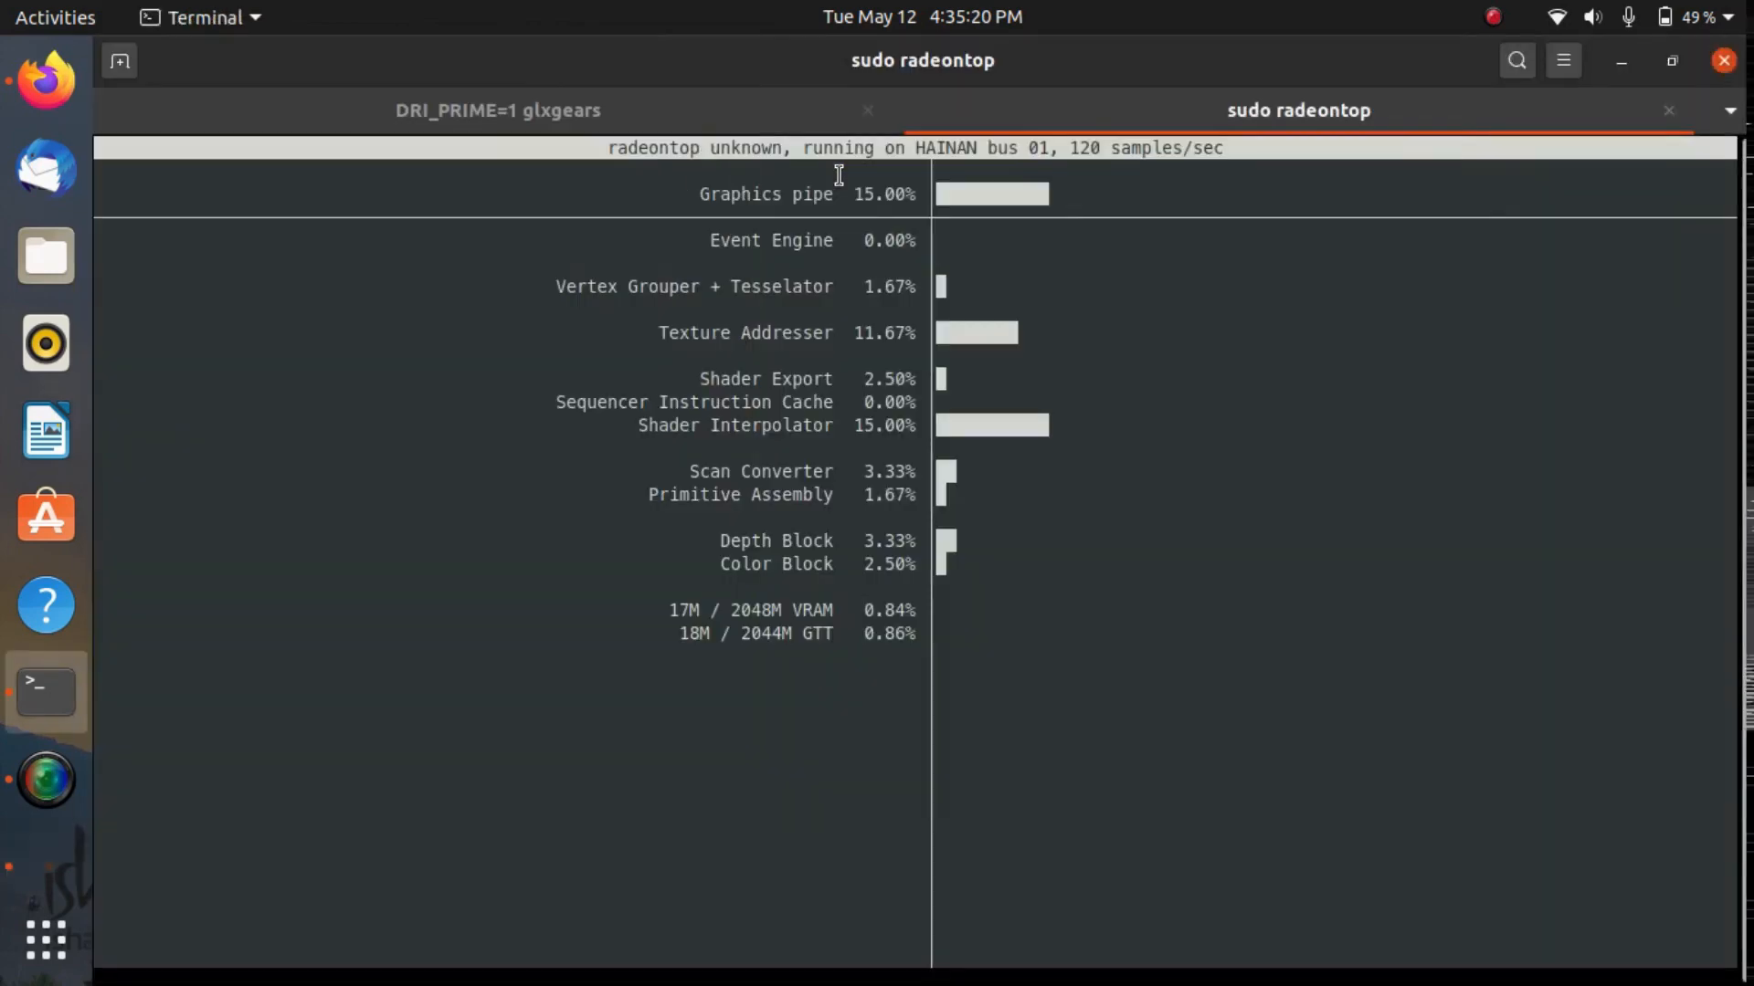